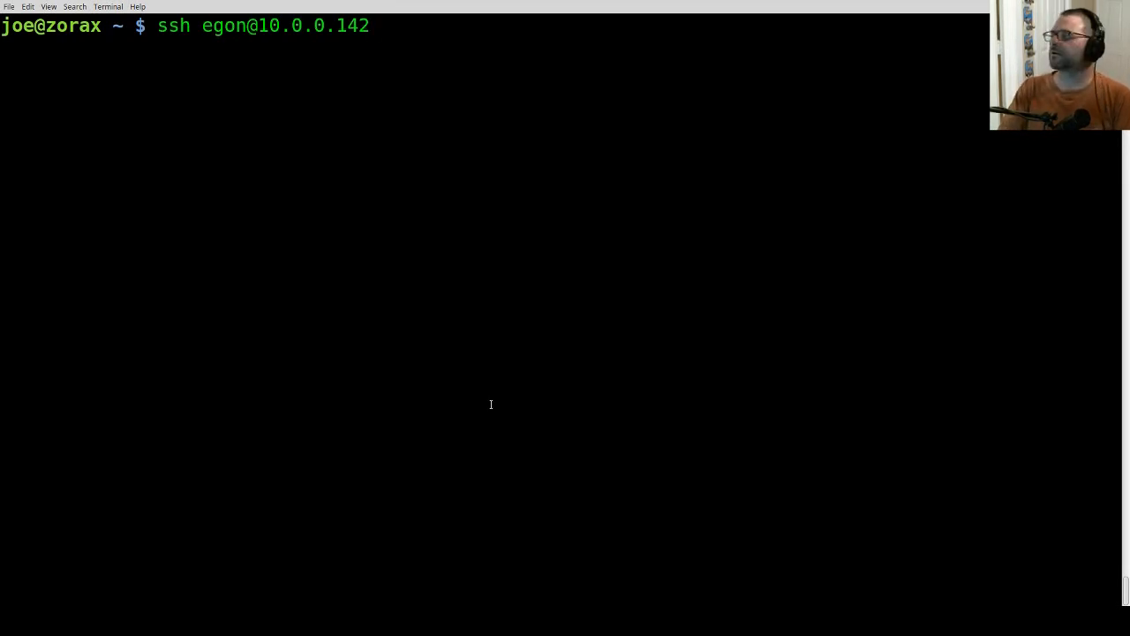
SSH into 10.0.0.142, escalate to root with sudo su, and clear the screen
{"action": "key", "text": "Return"}
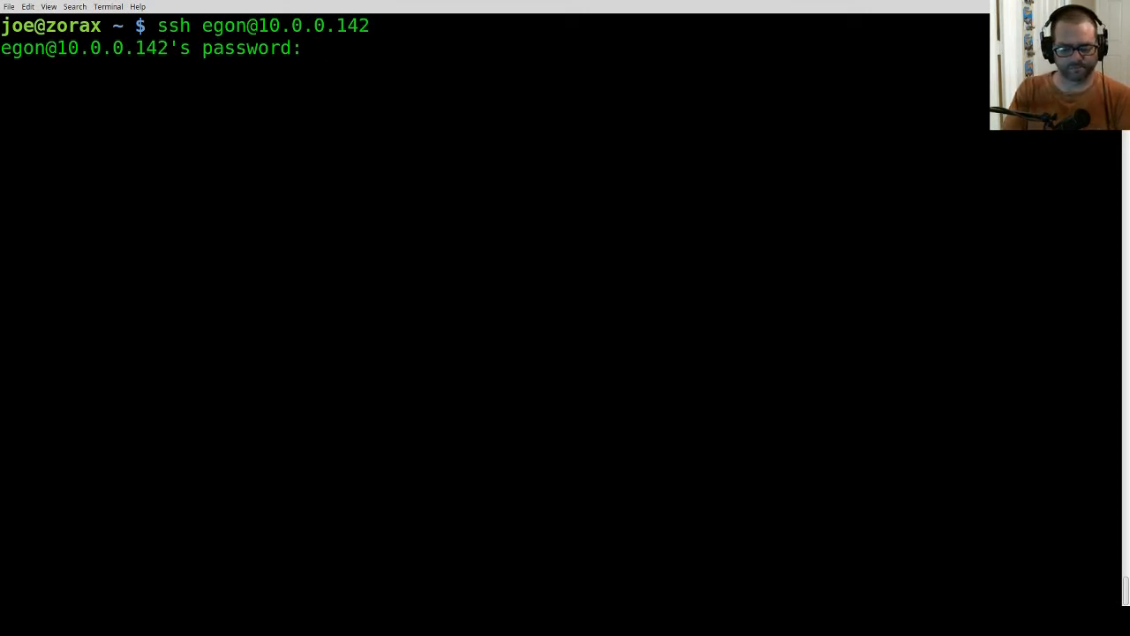
{"action": "type", "text": "cl"}
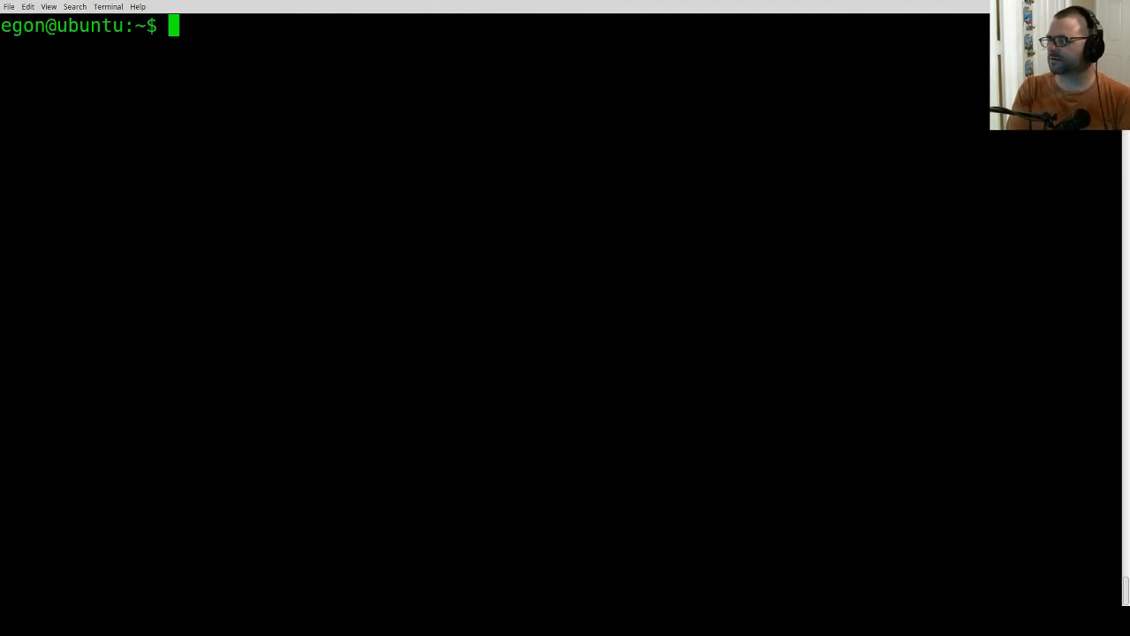
{"action": "type", "text": "sudo su"}
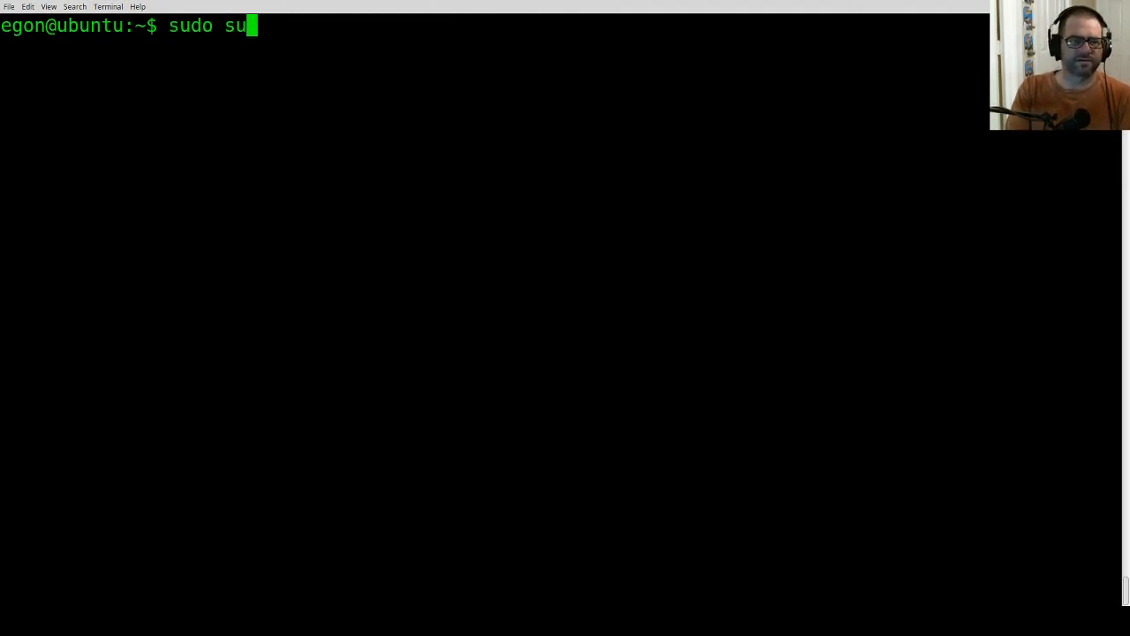
{"action": "key", "text": "Return"}
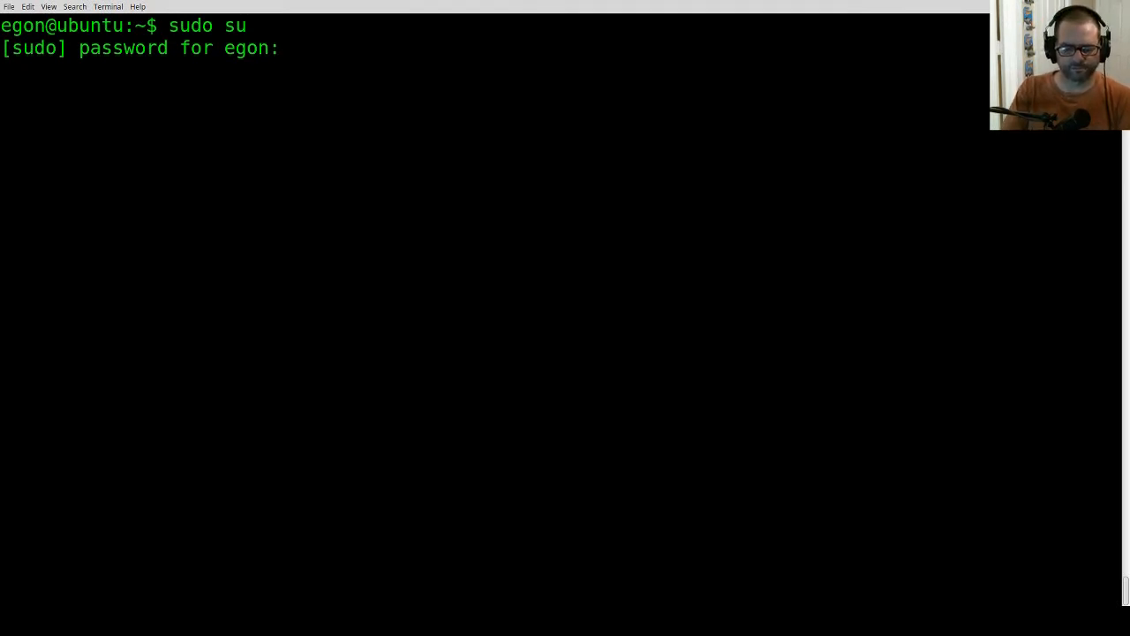
{"action": "type", "text": "clea"}
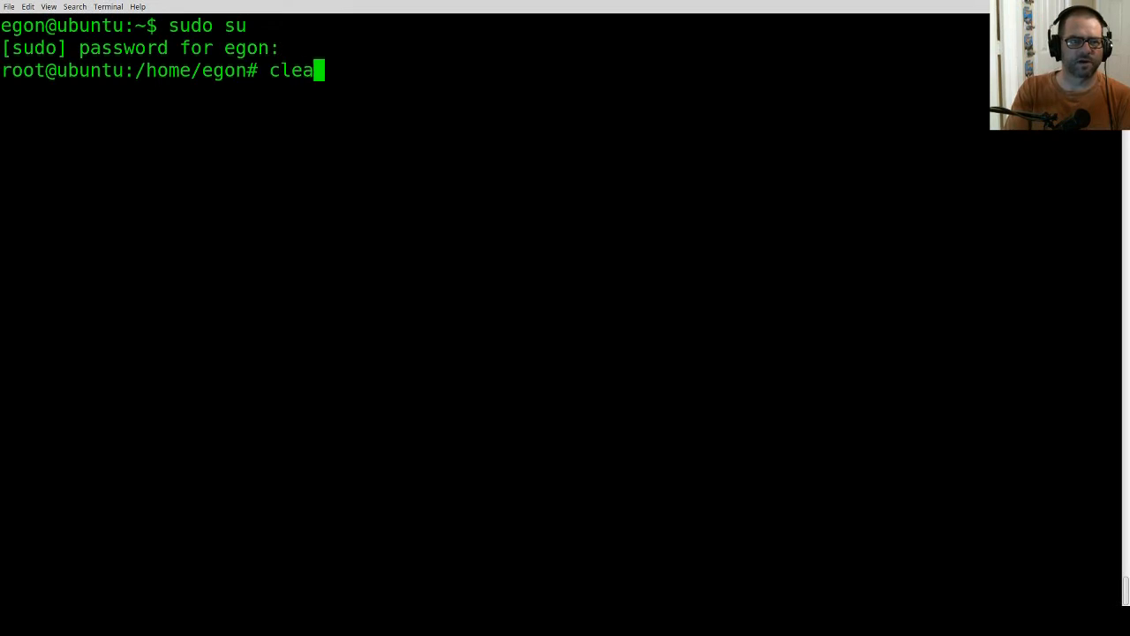
{"action": "key", "text": "Return"}
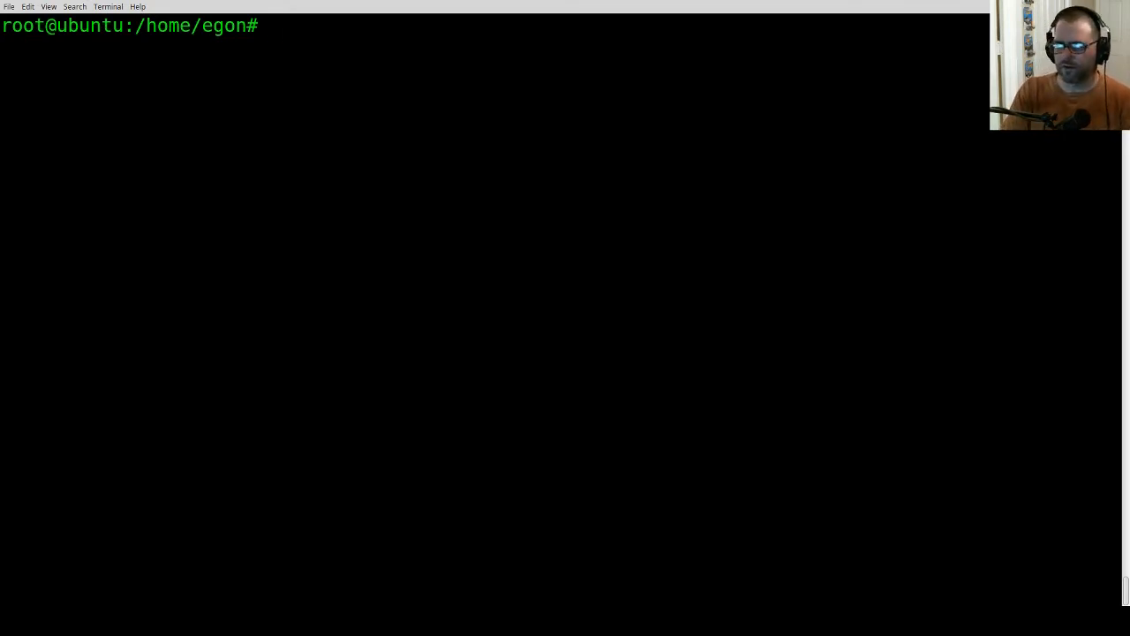
Create the directory /etc/apache2/ssl with mkdir
{"action": "type", "text": "mk"}
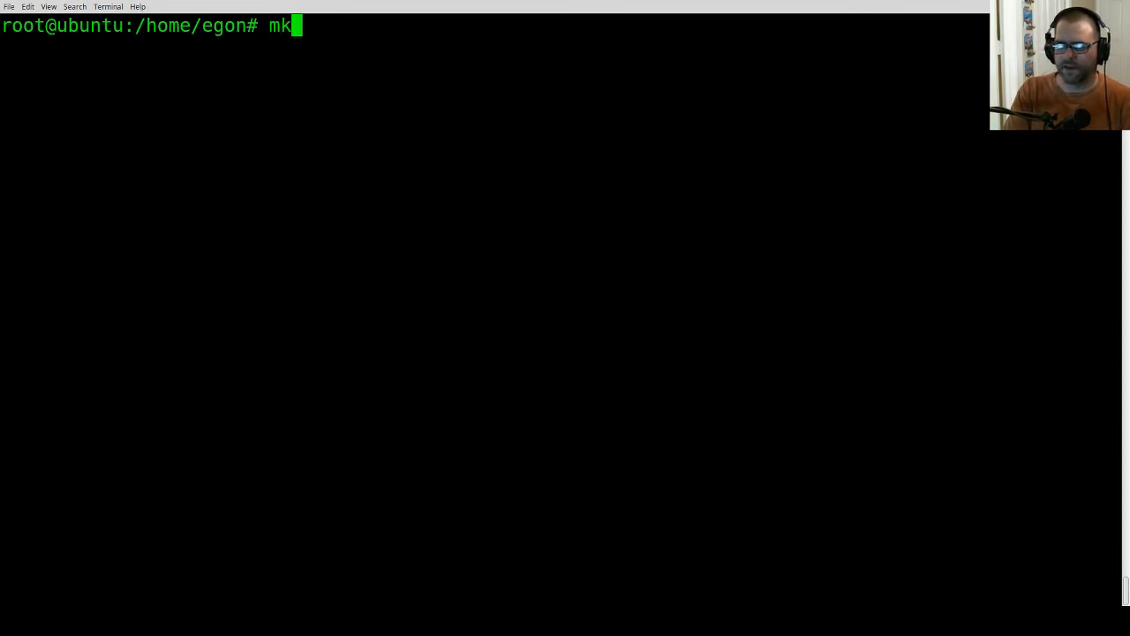
{"action": "type", "text": "dir"}
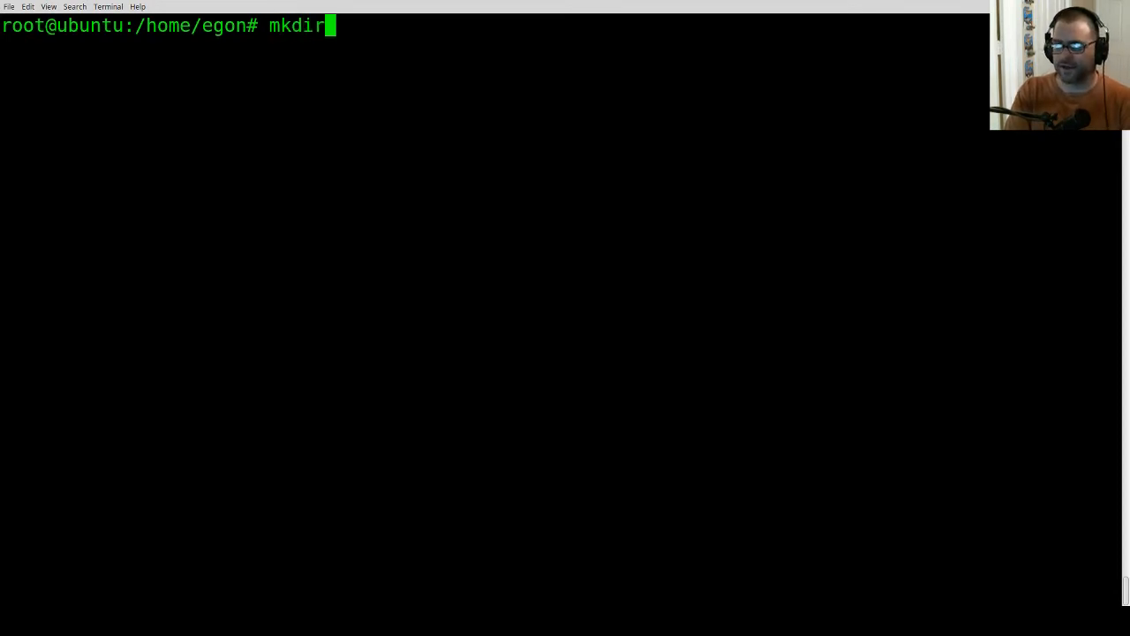
{"action": "type", "text": "/et"}
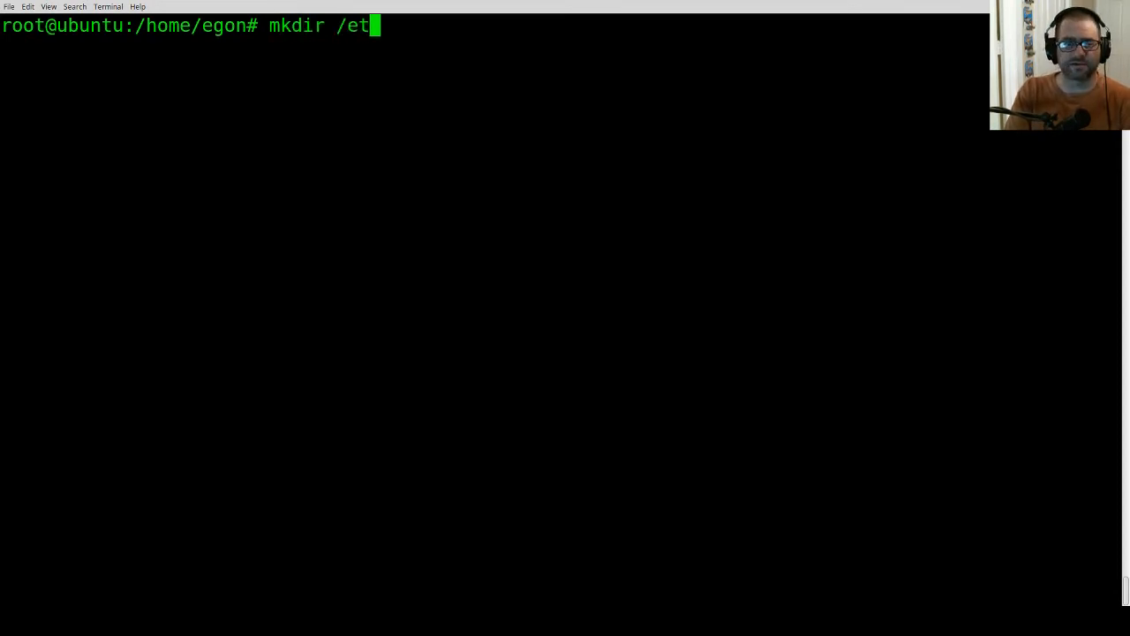
{"action": "type", "text": "c/ap"}
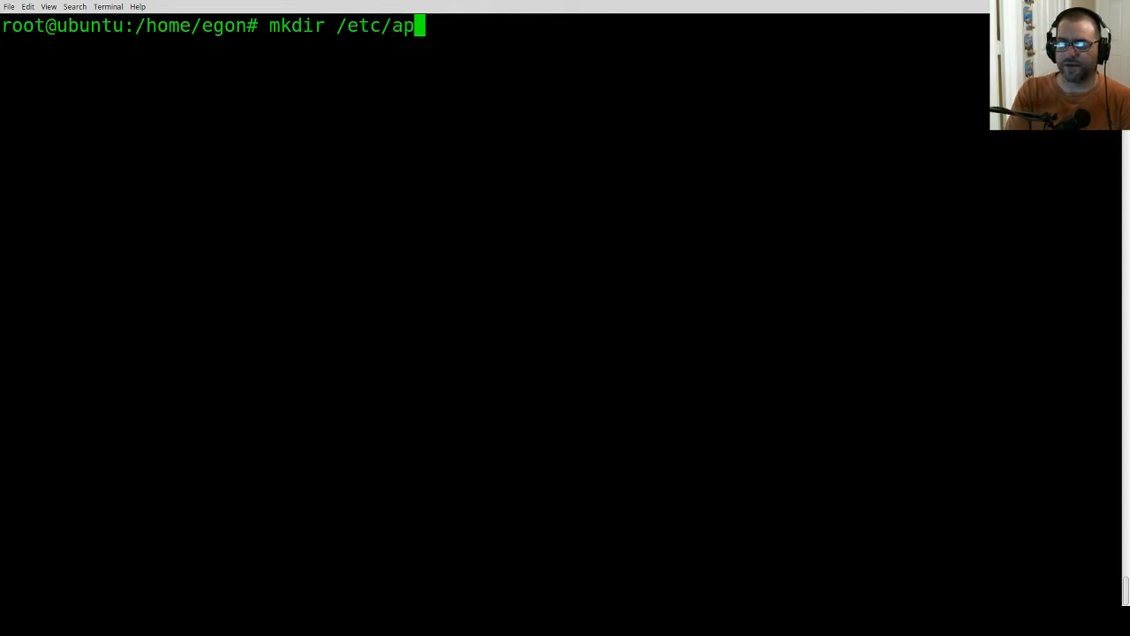
{"action": "type", "text": "ache2/ssl"}
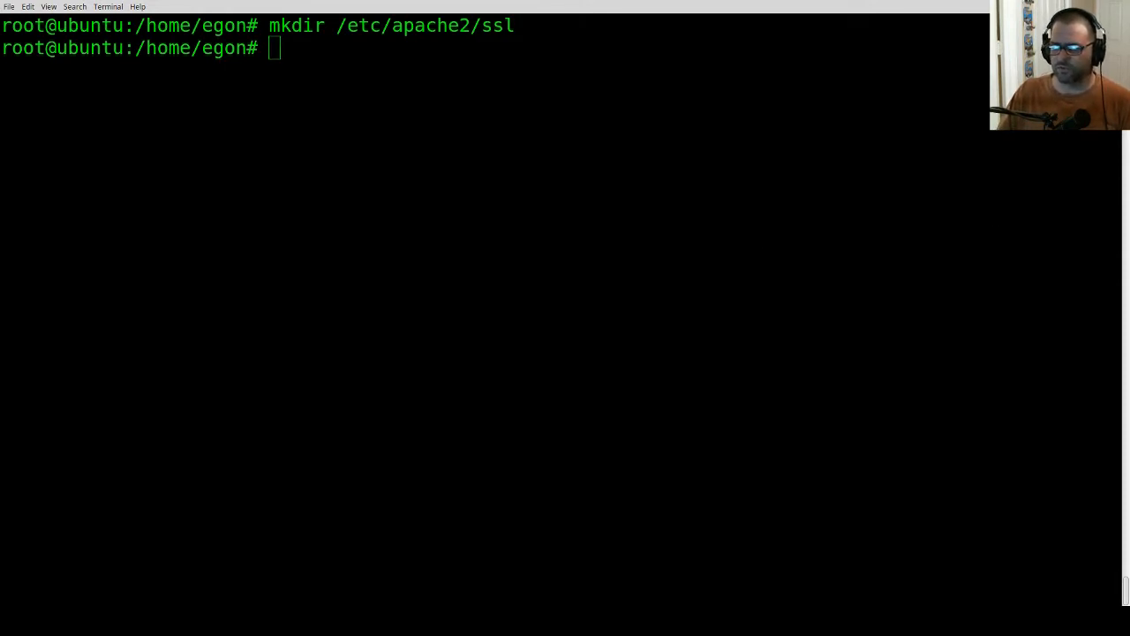
{"action": "mouse_move", "coordinate": [800, 253]}
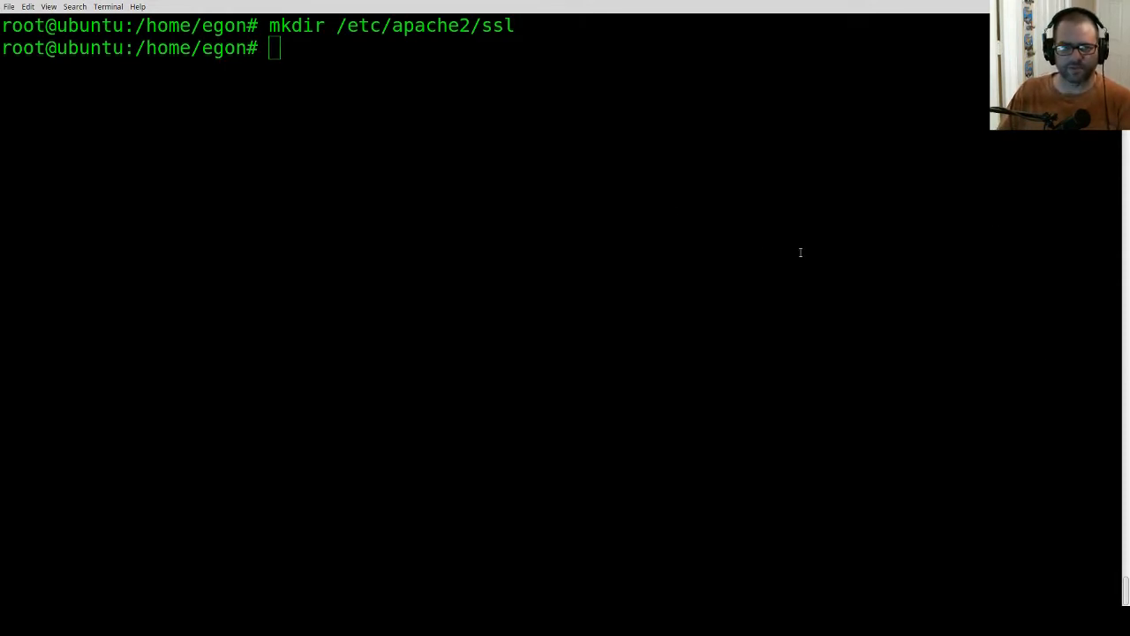
Run openssl req -x509 for a 365-day 2048-bit owncloud cert, entering US, FL and Cape Coral
{"action": "type", "text": "openssl req -x509 -nodes -days 365 -newkey rsa:2048 -keyout /etc/apache2/ssl/owncloud.key -out /etc/apache2/ssl/owncloud.crt"}
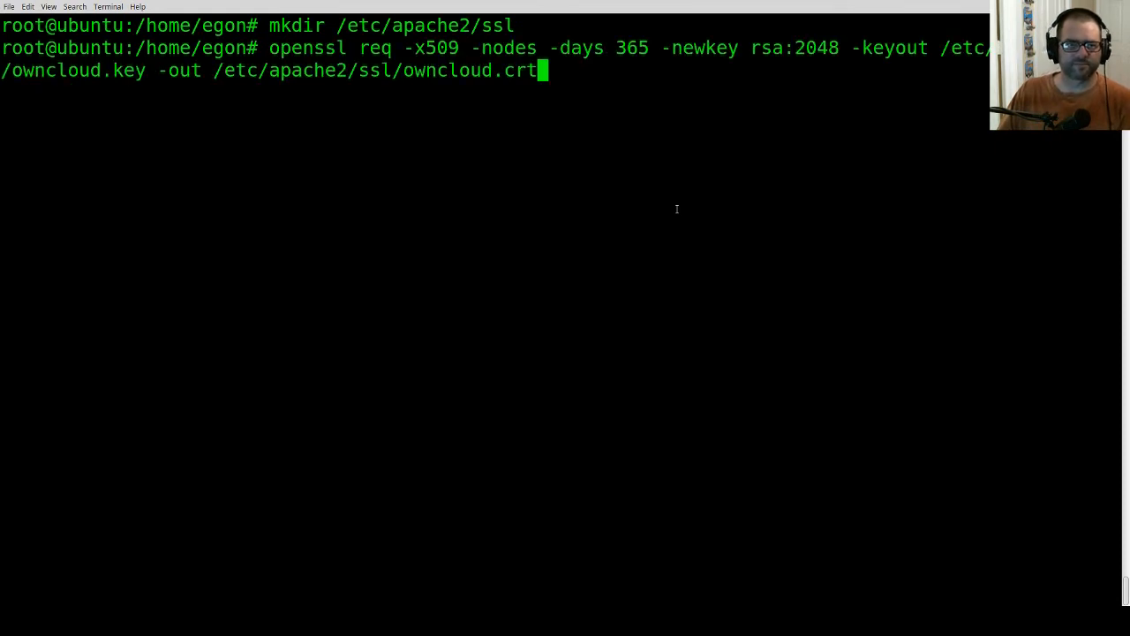
{"action": "key", "text": "Return"}
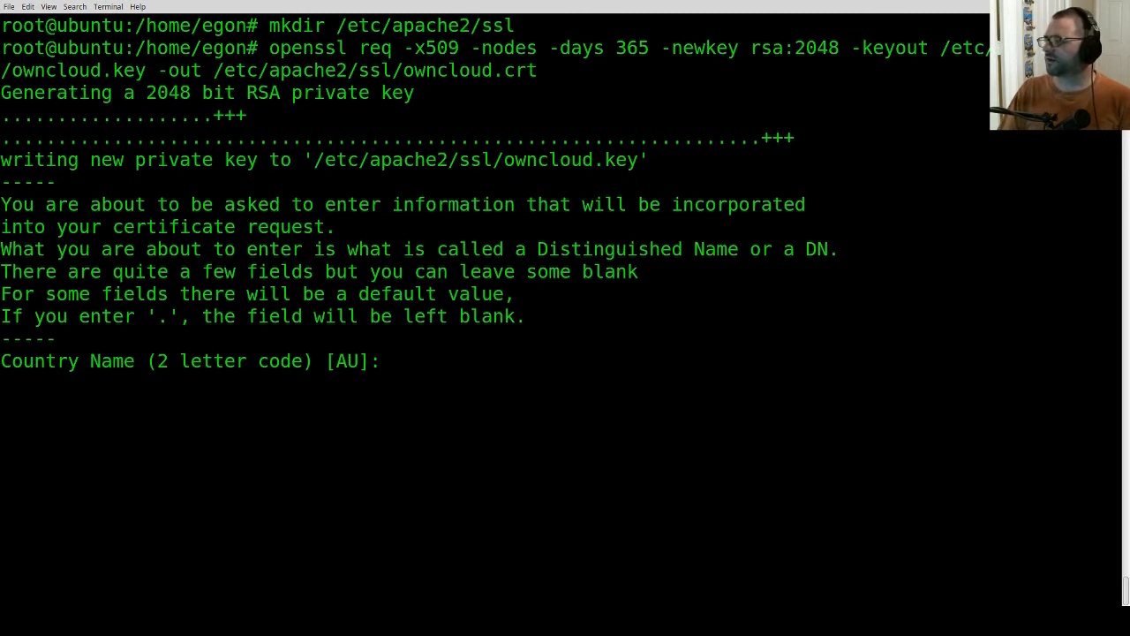
{"action": "type", "text": "U"}
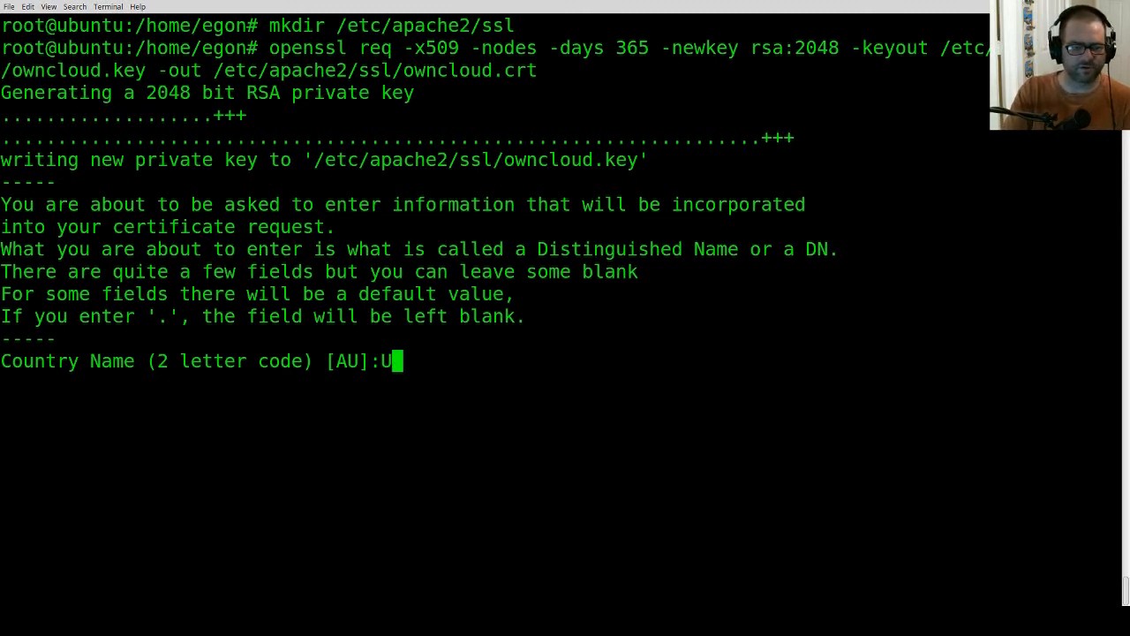
{"action": "key", "text": "Return"}
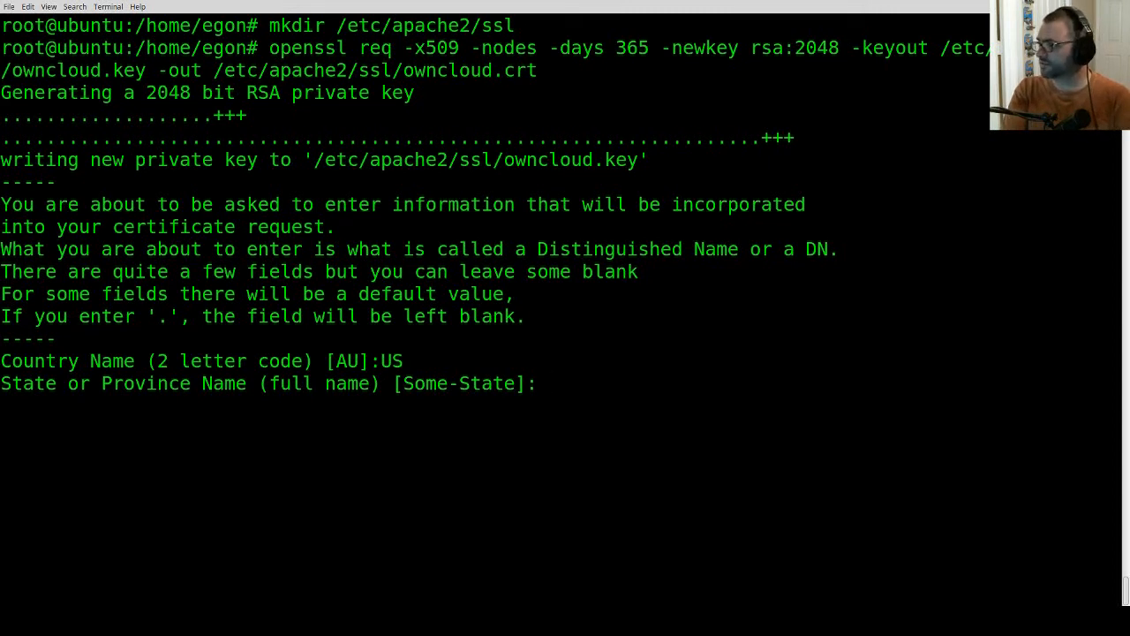
{"action": "type", "text": "FL"}
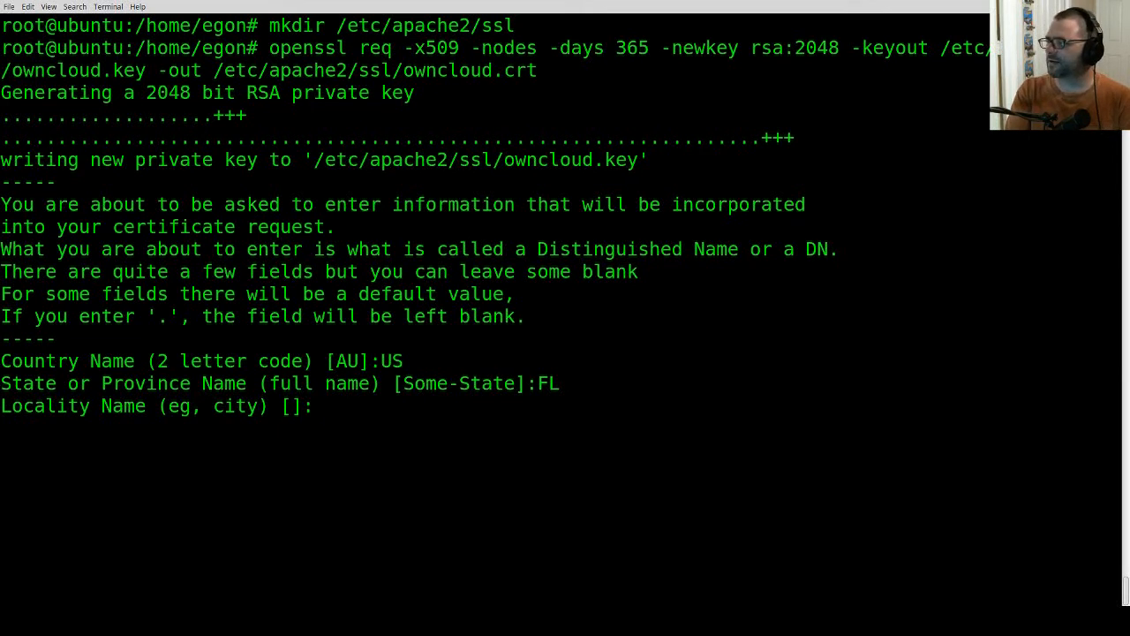
{"action": "type", "text": "Cape Cor"}
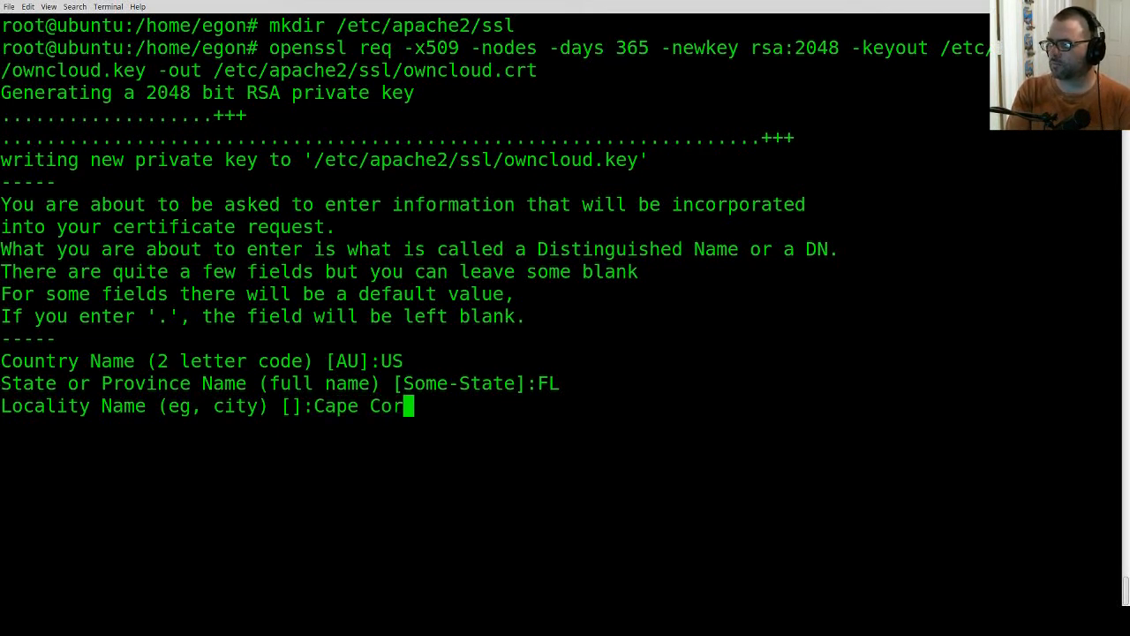
{"action": "key", "text": "Return"}
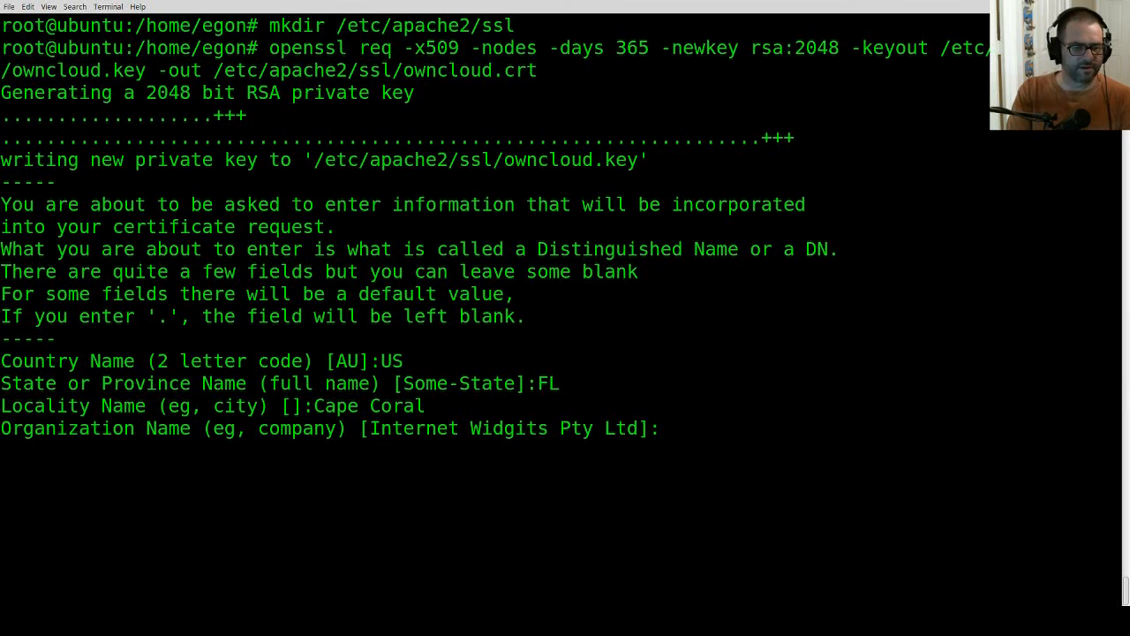
{"action": "type", "text": "W"}
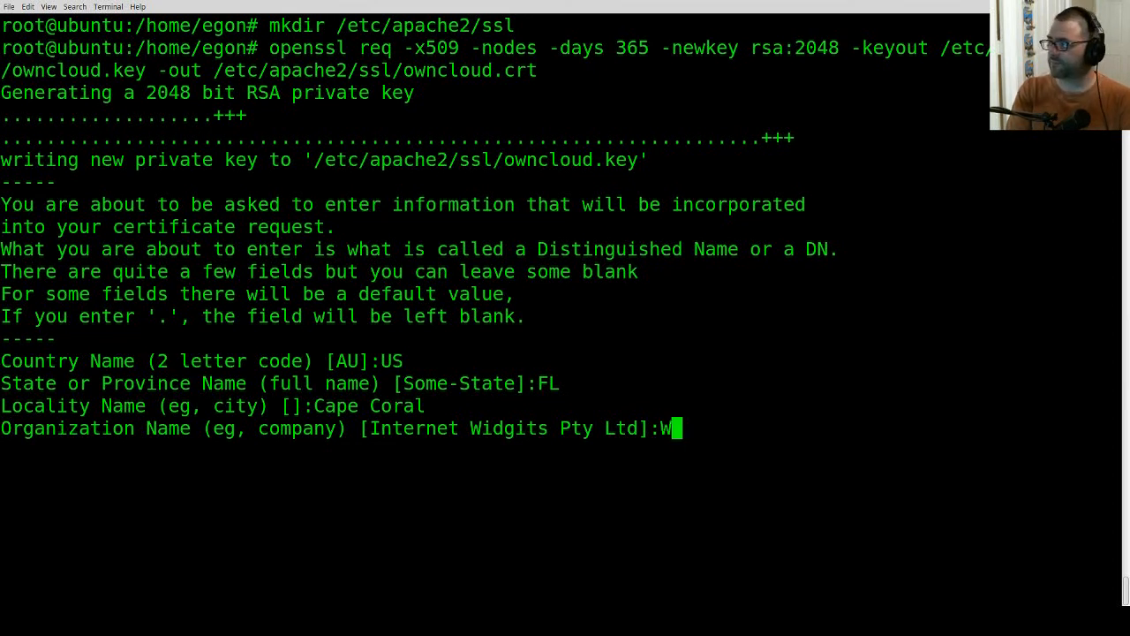
{"action": "type", "text": "iredZwero"}
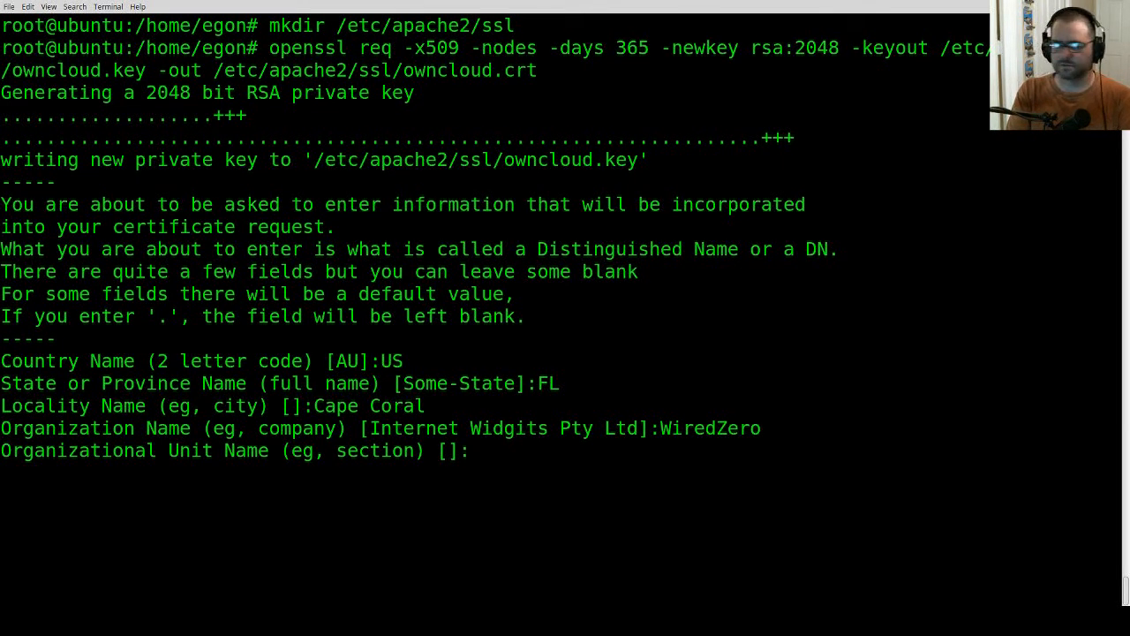
{"action": "key", "text": "Return"}
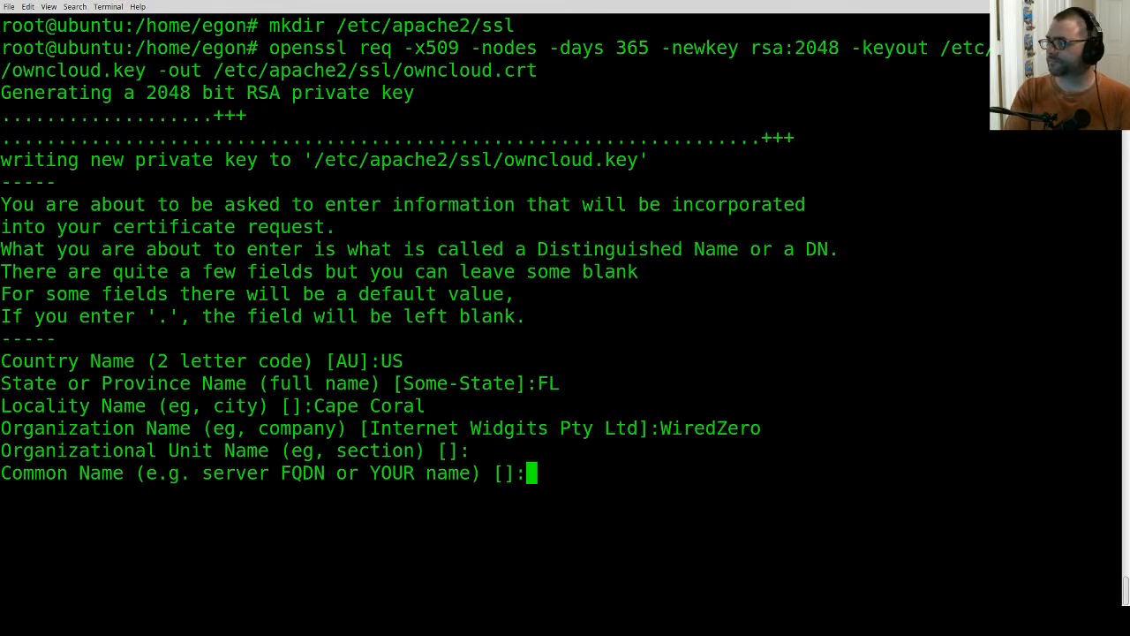
{"action": "type", "text": "wi"}
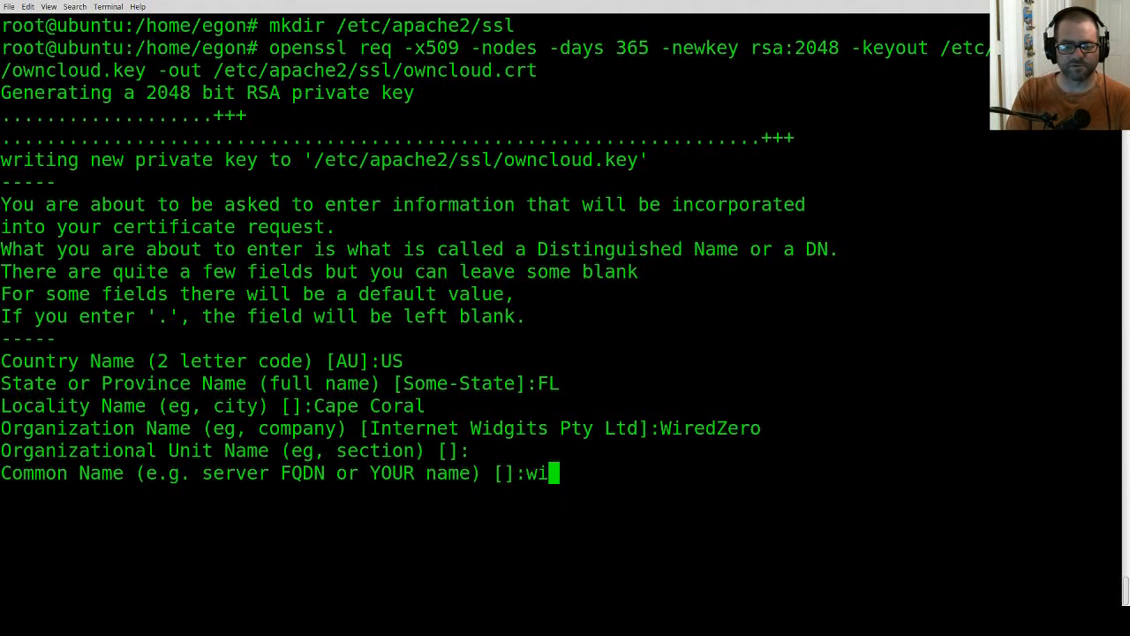
{"action": "type", "text": "redzero"}
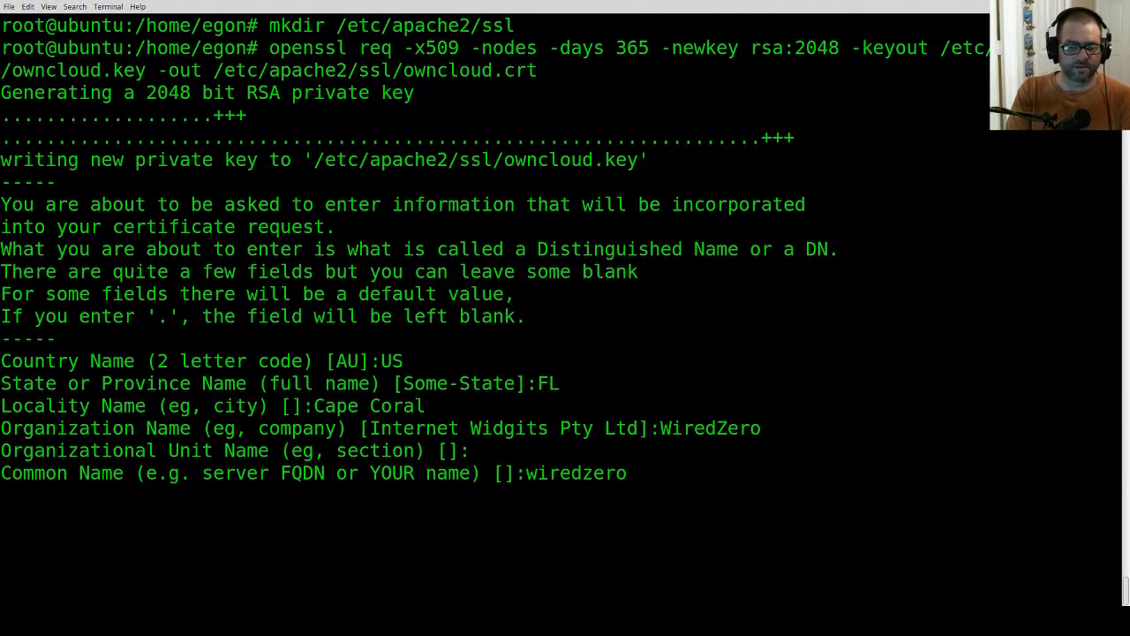
{"action": "type", "text": ".com"}
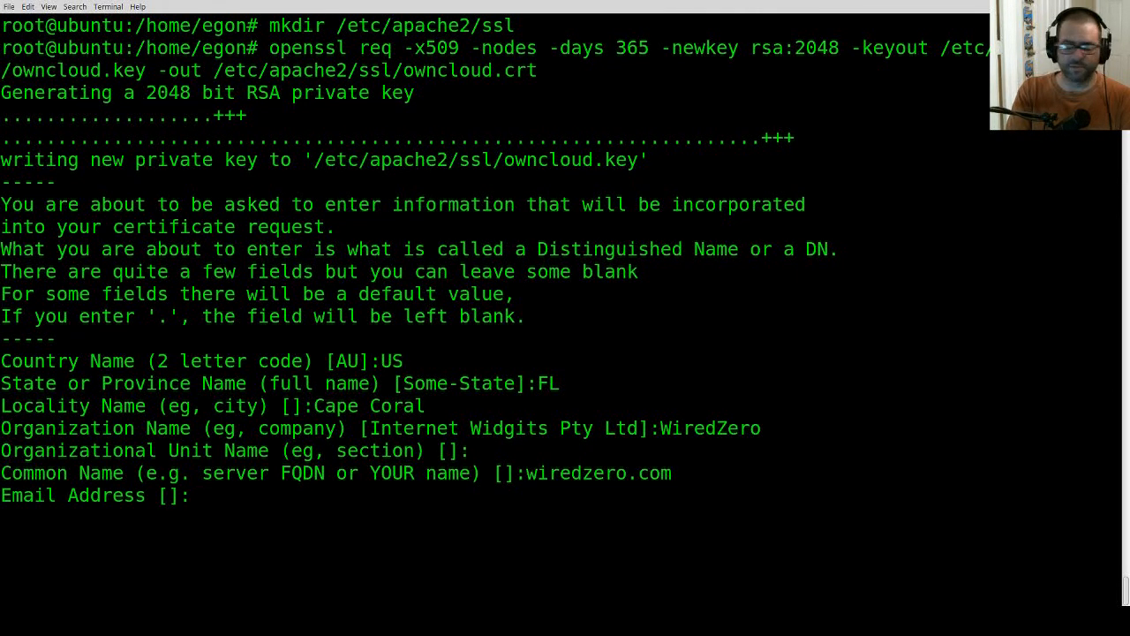
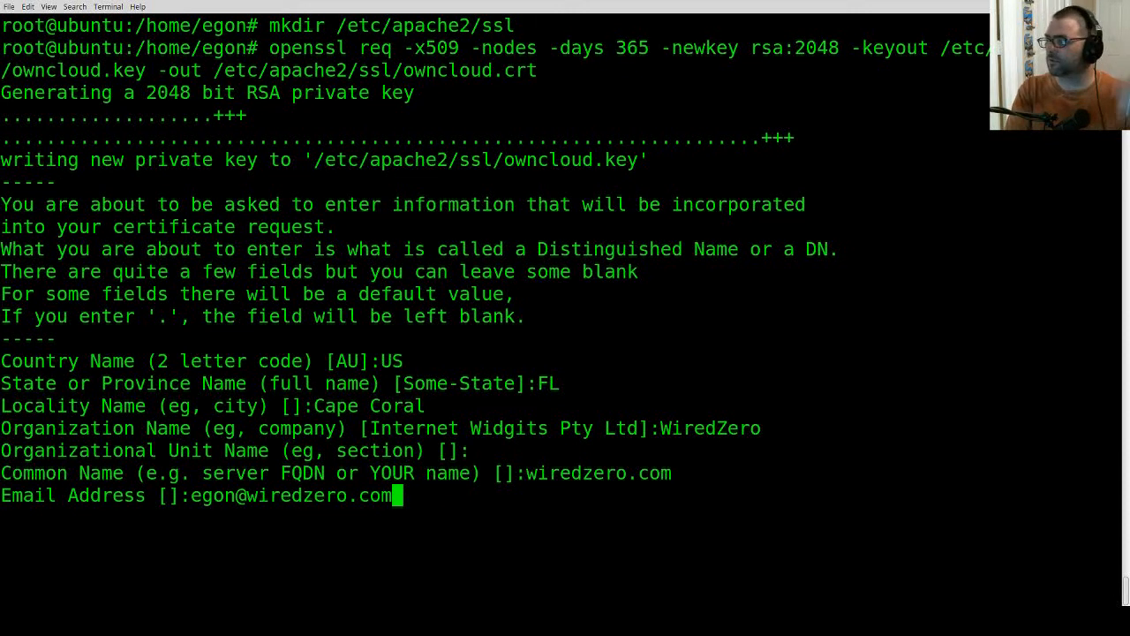
{"action": "key", "text": "Return"}
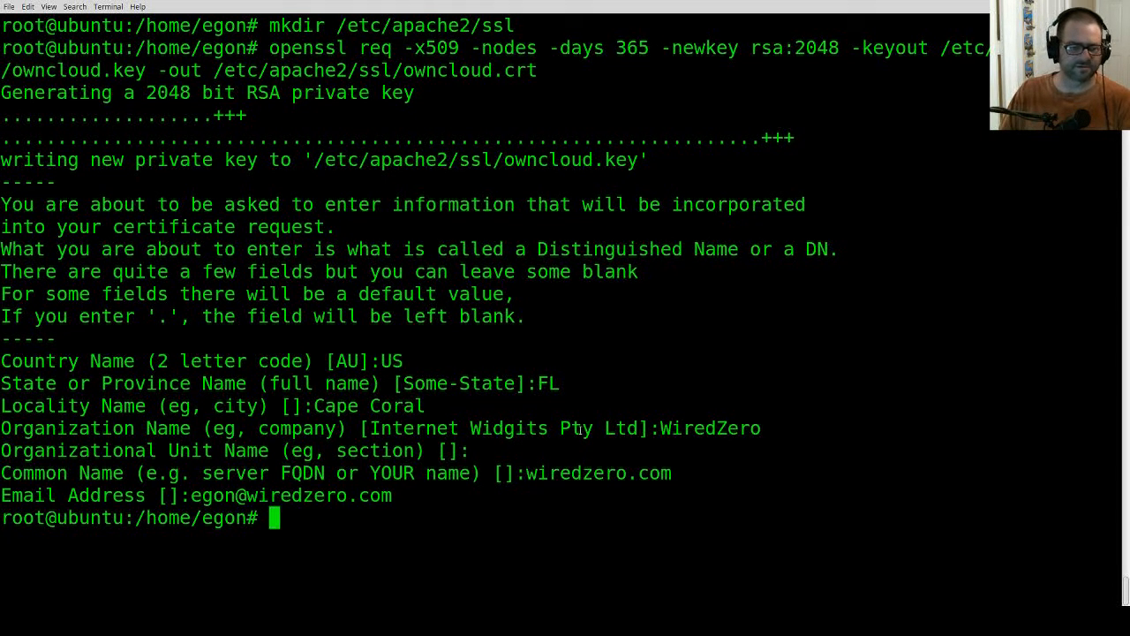
Edit /etc/apache2/sites-available/default-ssl.conf in nano
{"action": "type", "text": "nano /etc/apache2/sites-available/default-ssl.conf"}
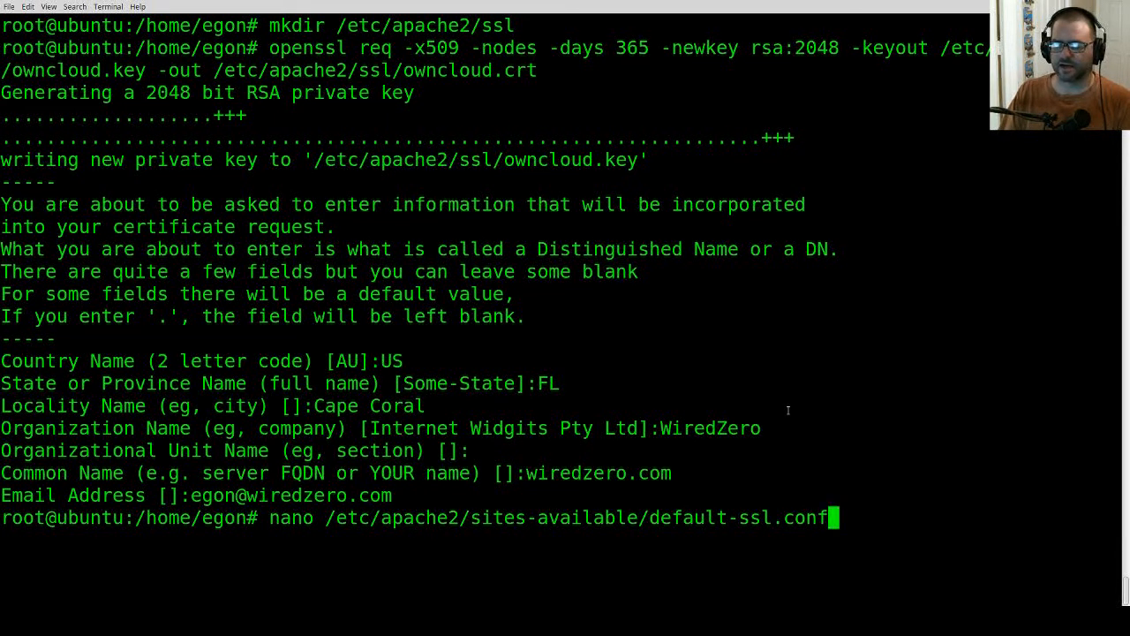
{"action": "key", "text": "Return"}
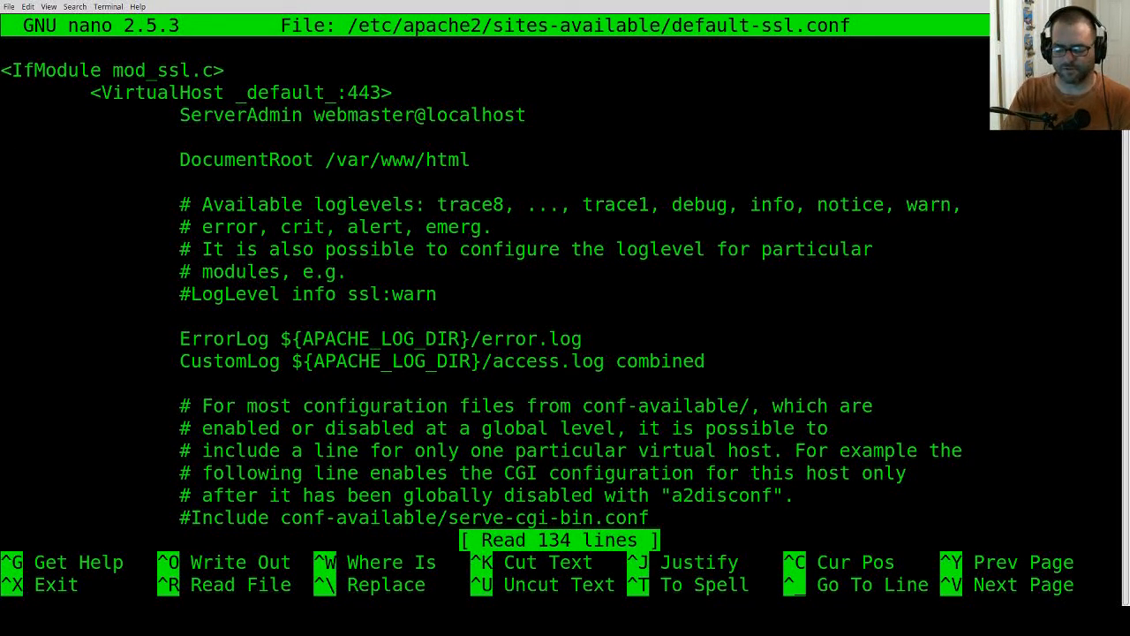
Add ServerName 10.0.0.142:443 and change DocumentRoot to /var/www/owncloud
{"action": "type", "text": "ServerName 10.0.0.142:443"}
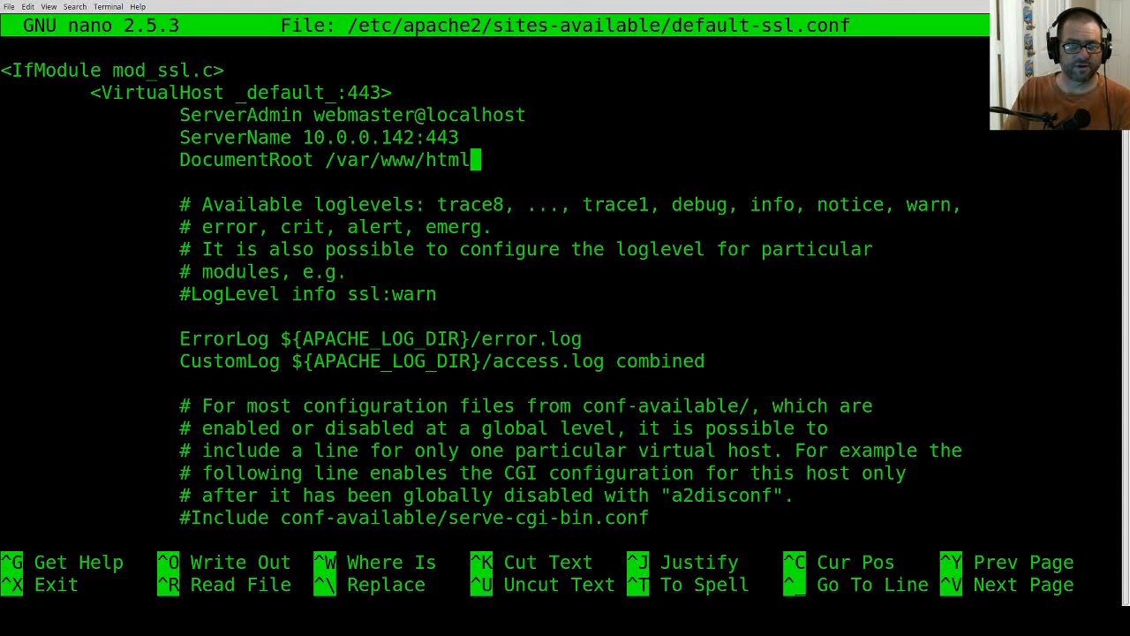
{"action": "key", "text": "Backspace"}
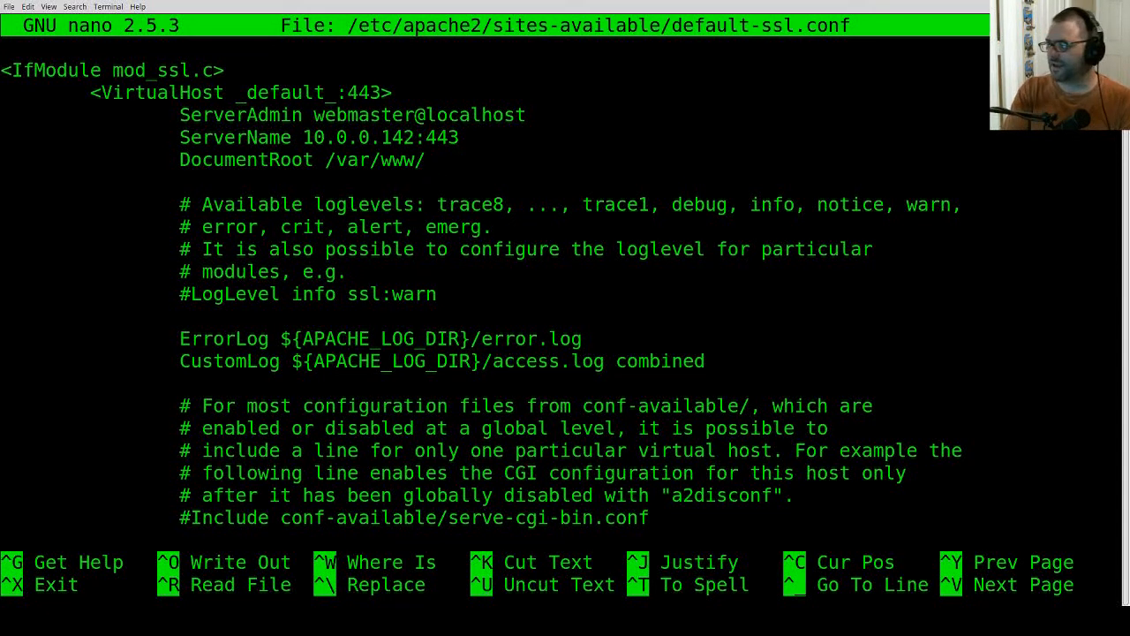
{"action": "type", "text": "own"}
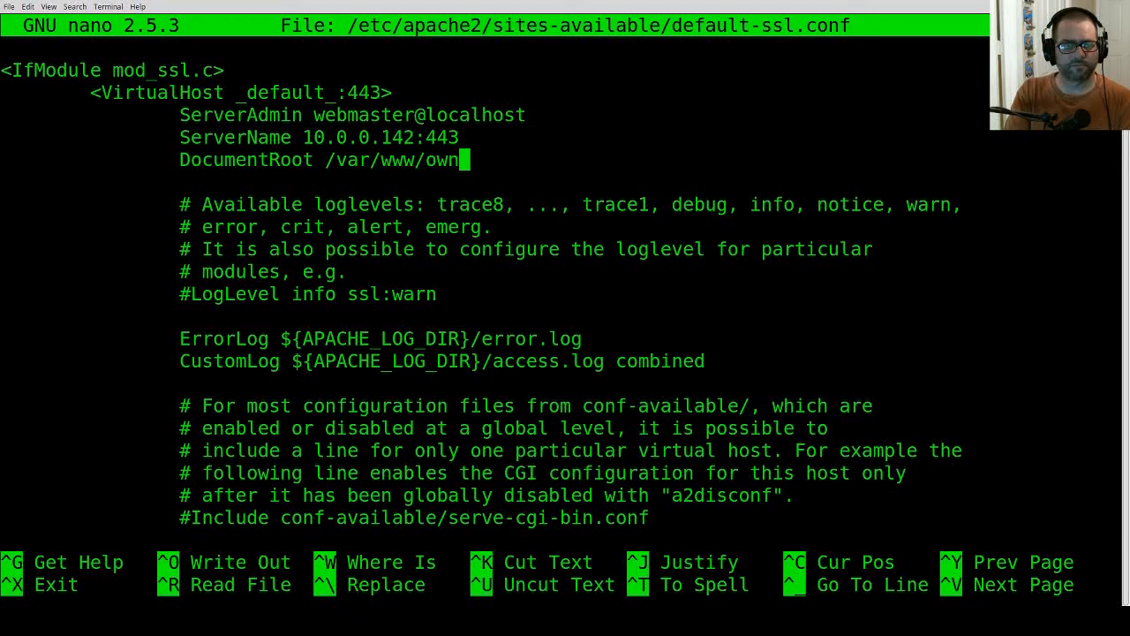
{"action": "type", "text": "cloud"}
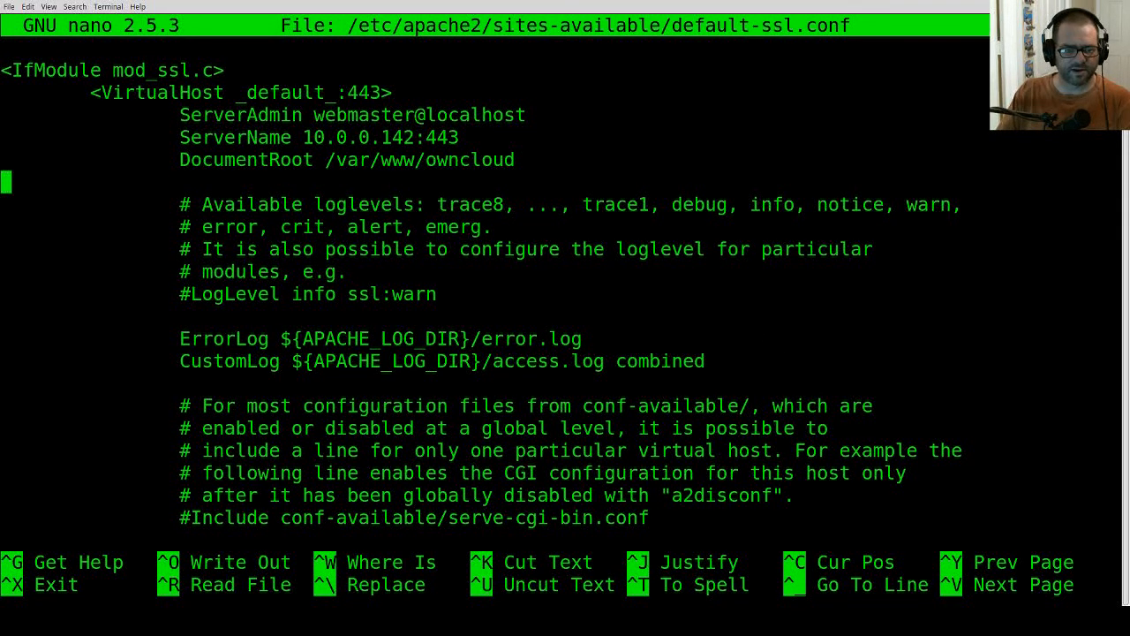
Point SSLCertificateFile and SSLCertificateKeyFile to /etc/apache2/ssl/owncloud.crt and owncloud.key, then save
{"action": "scroll", "scroll_direction": "down", "scroll_amount": 3}
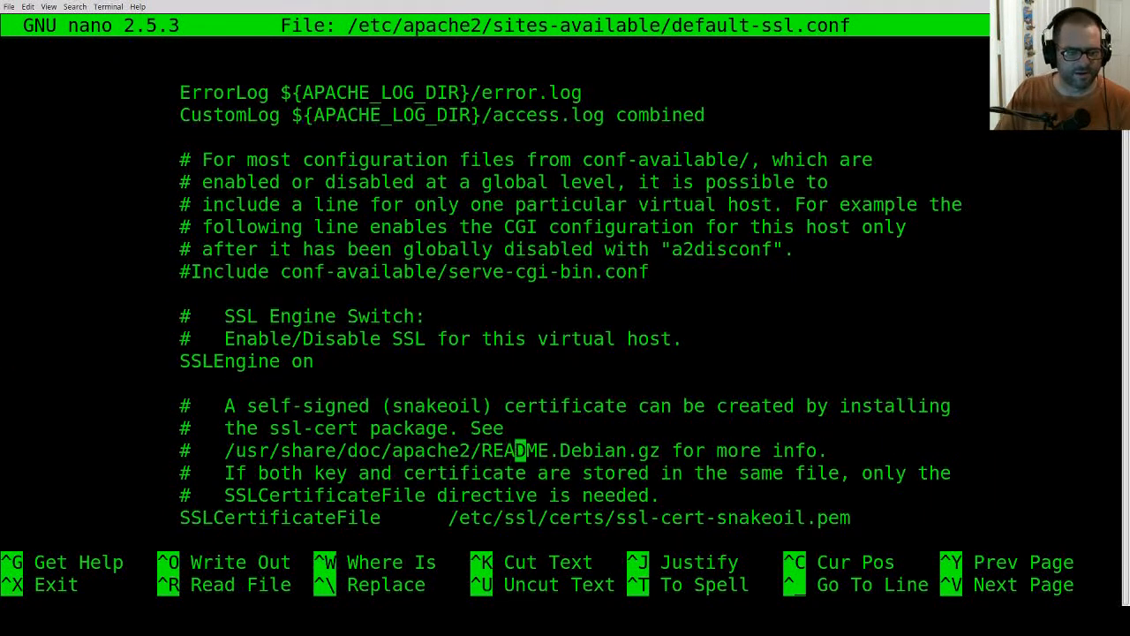
{"action": "scroll", "scroll_direction": "down", "scroll_amount": 3}
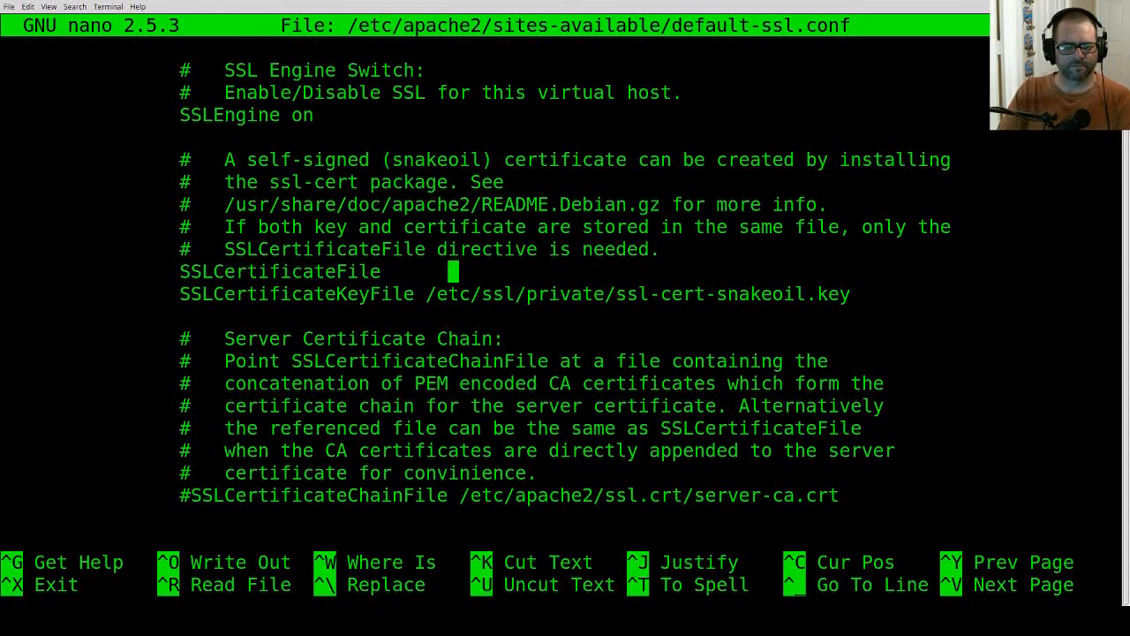
{"action": "type", "text": "/etc/apache2/ssl/owncloud.crt"}
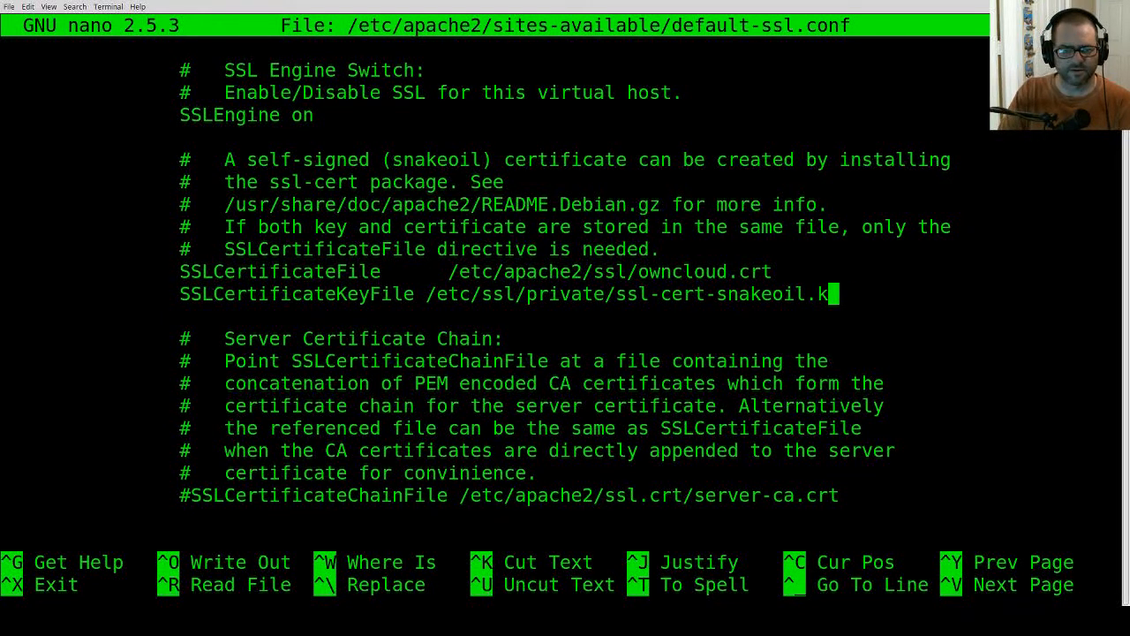
{"action": "key", "text": "ctrl+k"}
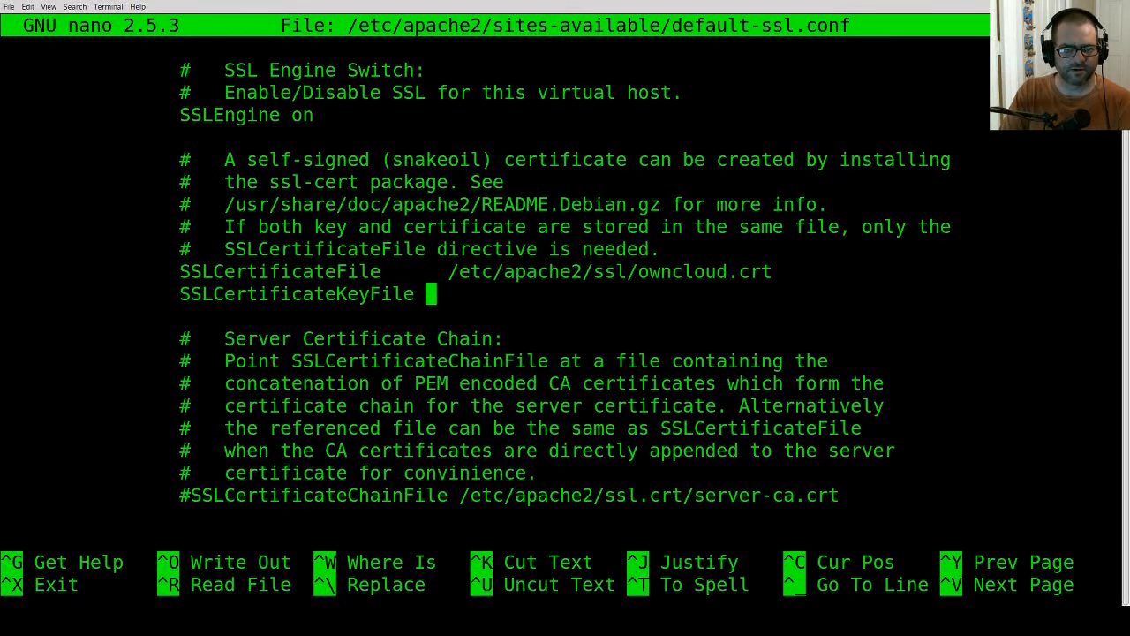
{"action": "type", "text": "/etc/apache2/ssl/owncloud.key"}
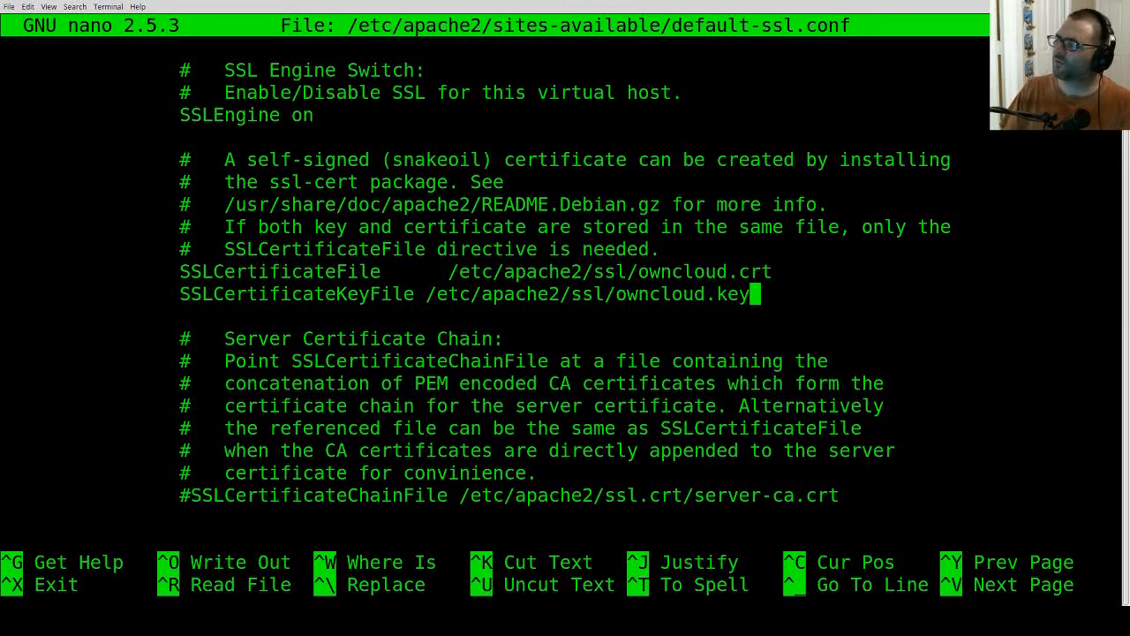
{"action": "mouse_move", "coordinate": [748, 294]}
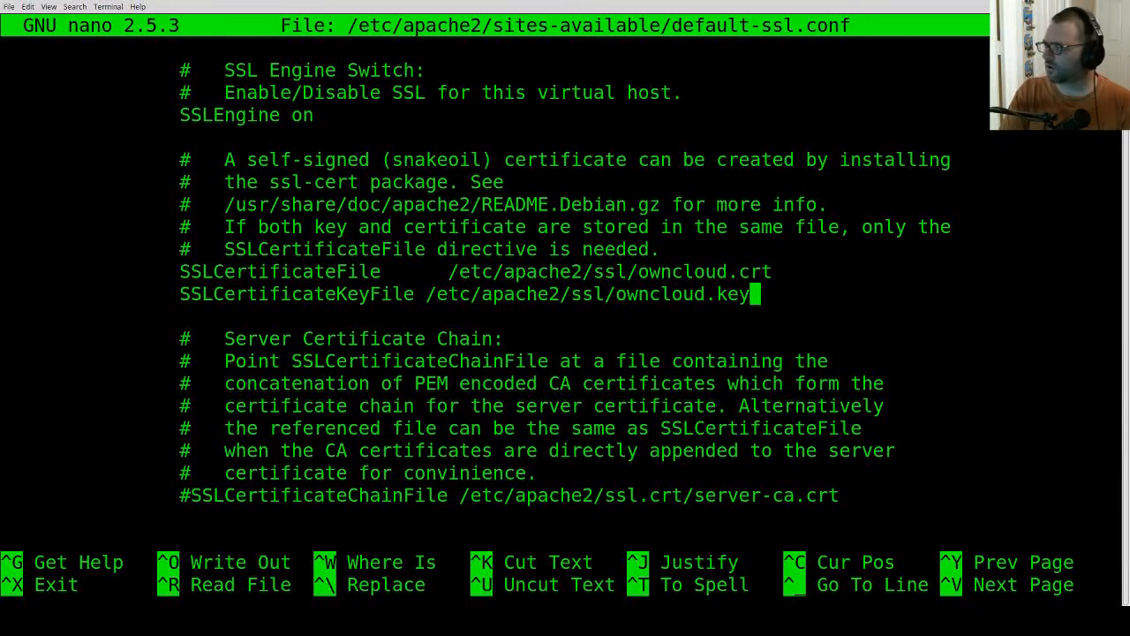
{"action": "key", "text": "ctrl+o"}
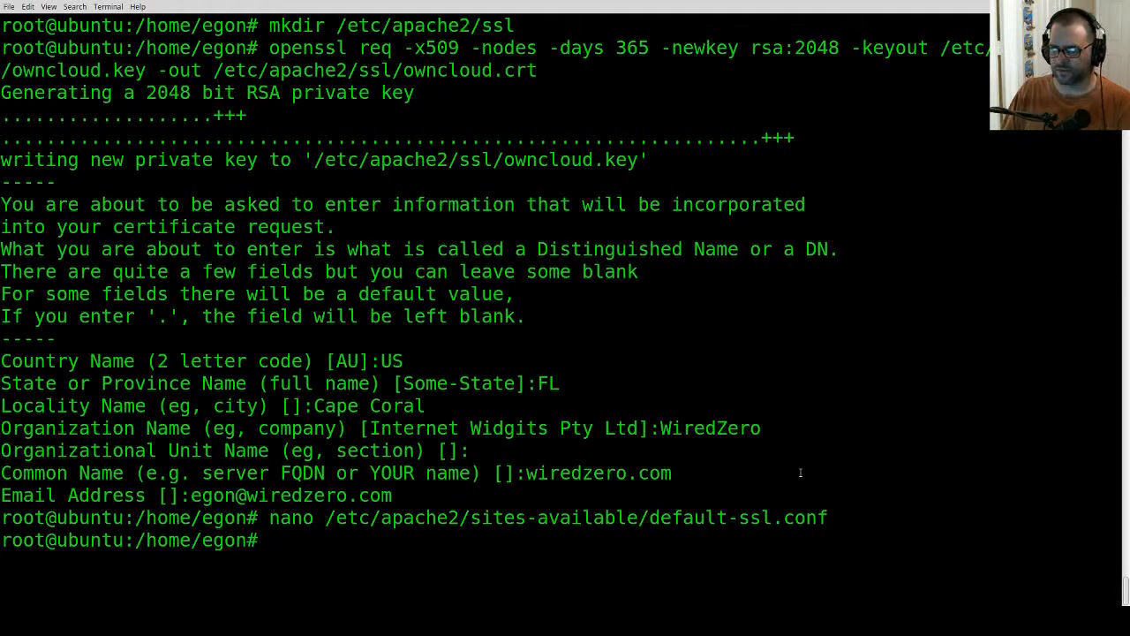
Enable the default-ssl site with a2ensite and reload Apache
{"action": "type", "text": "a2ensite default-ssl"}
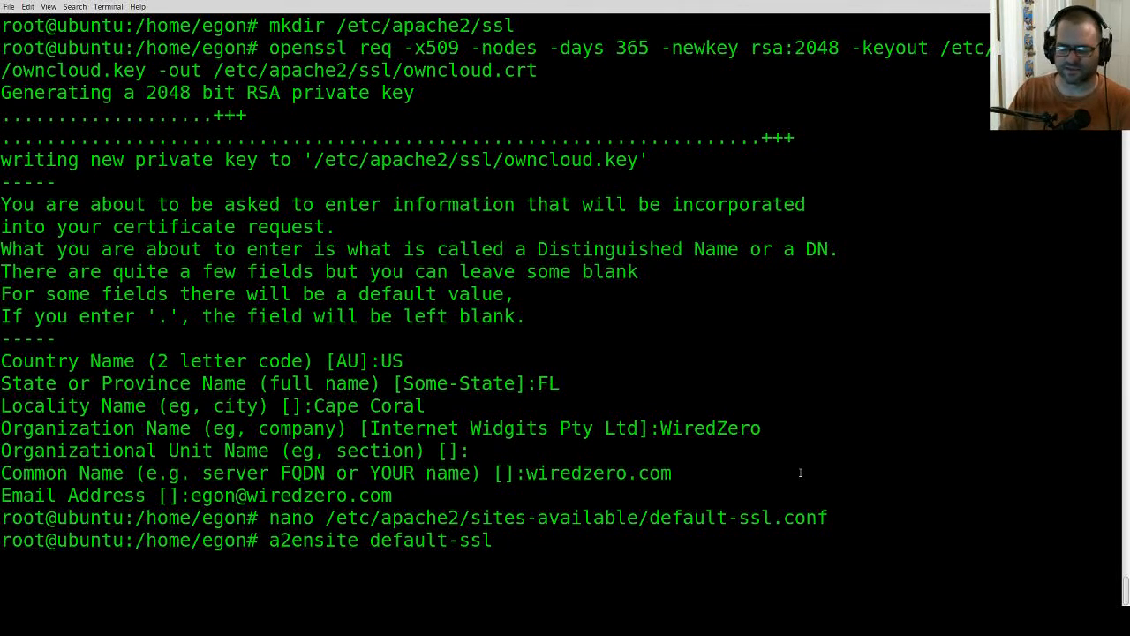
{"action": "key", "text": "Return"}
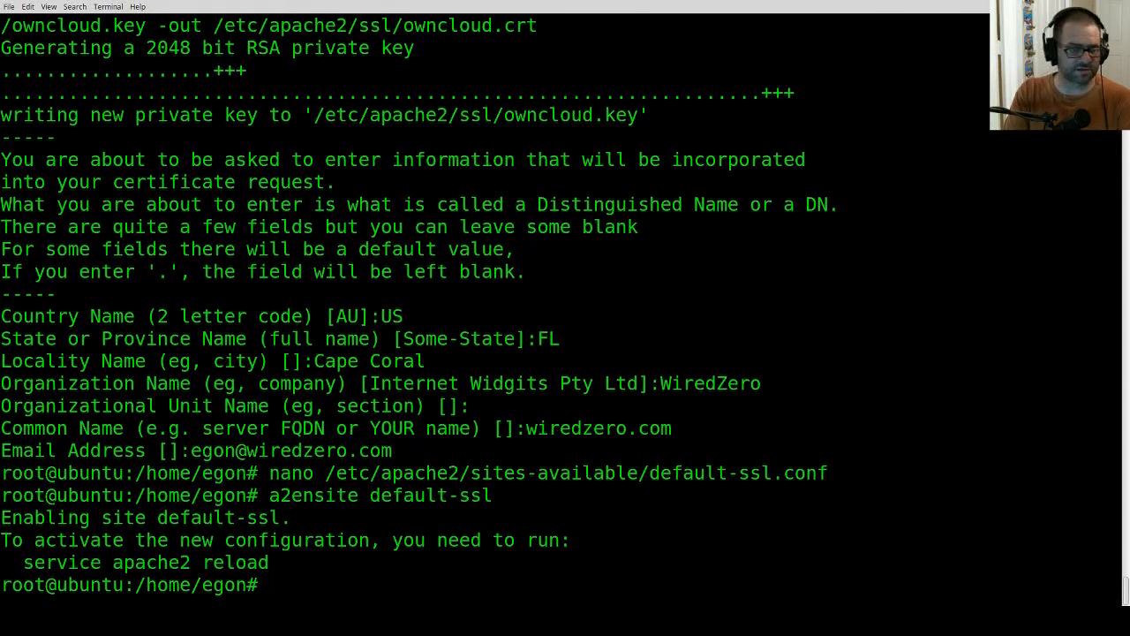
{"action": "type", "text": "service"}
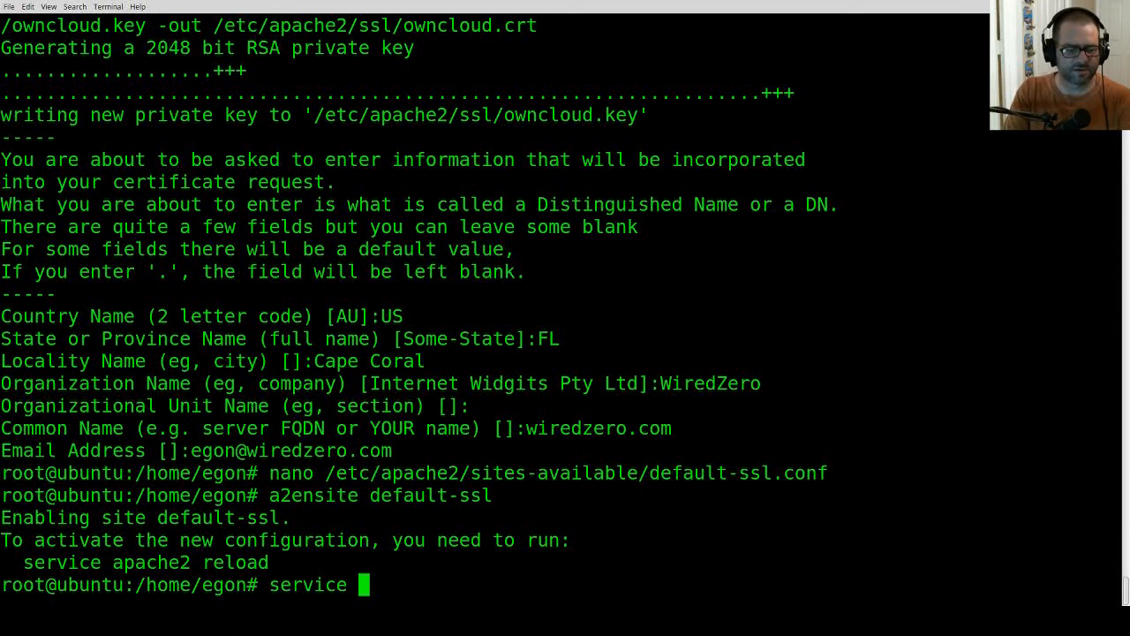
{"action": "type", "text": "apache2"}
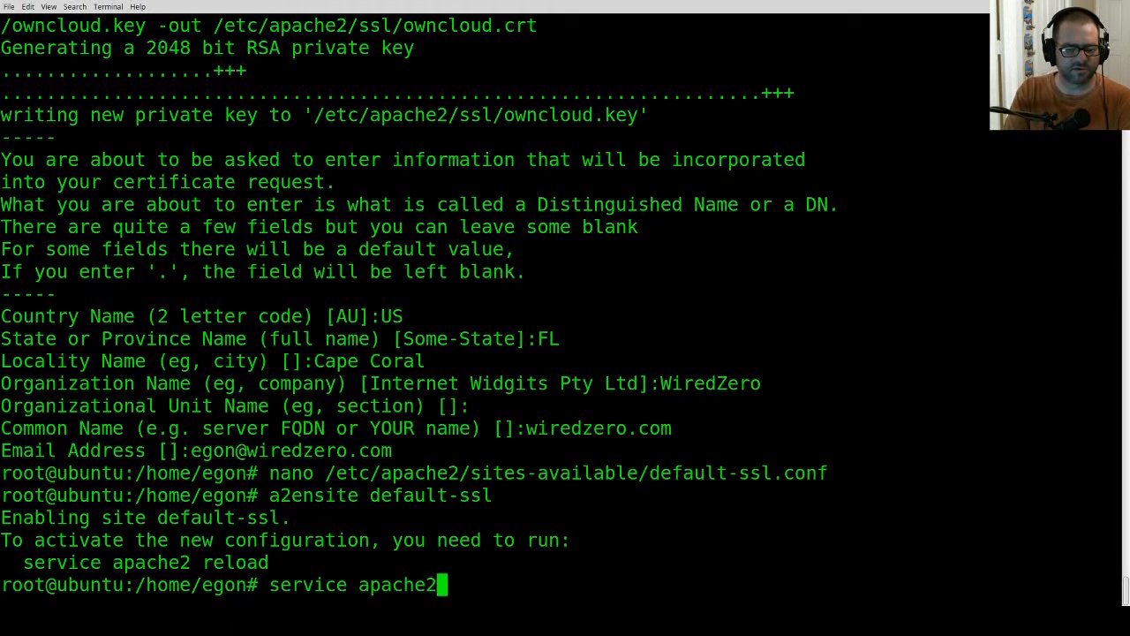
{"action": "type", "text": "reload"}
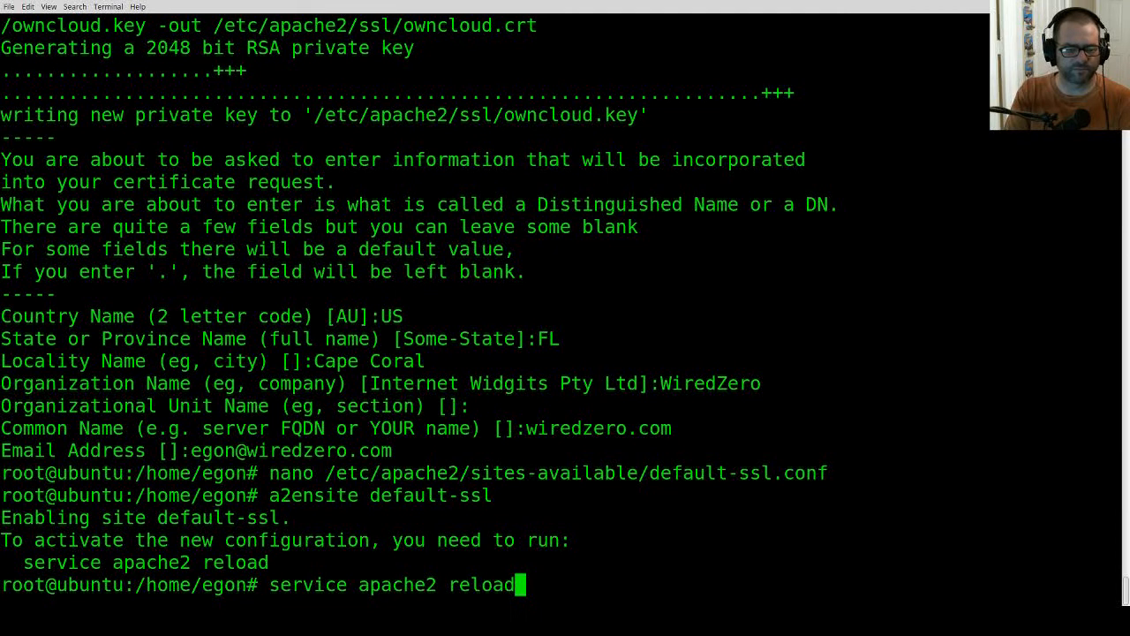
{"action": "key", "text": "Return"}
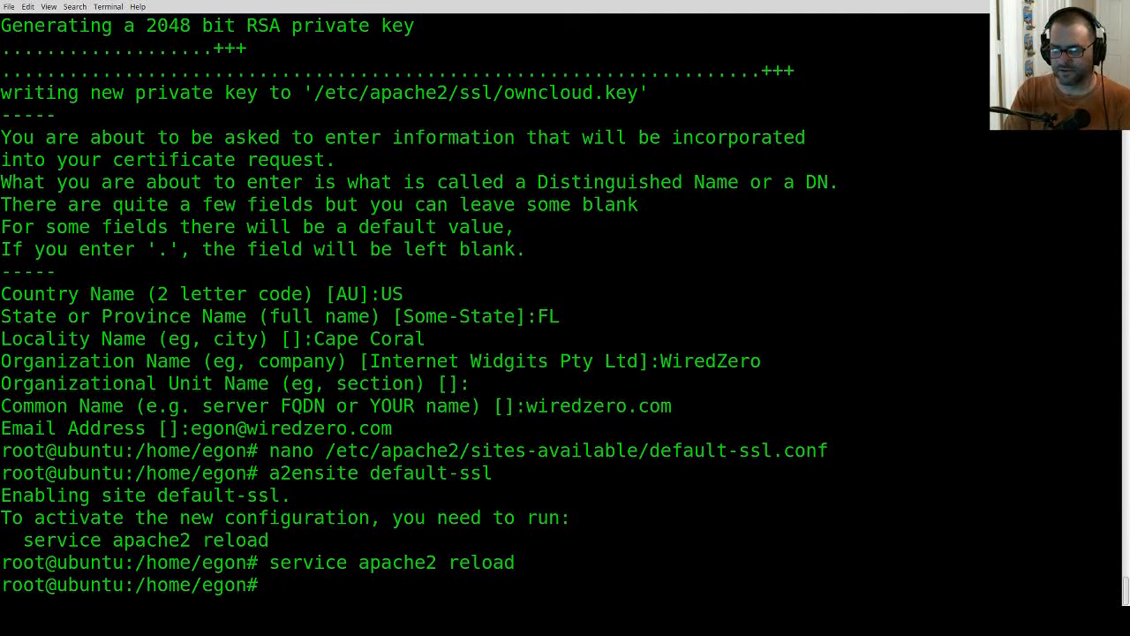
Enable the SSL module with a2enmod ssl and restart the Apache service
{"action": "type", "text": "a2e"}
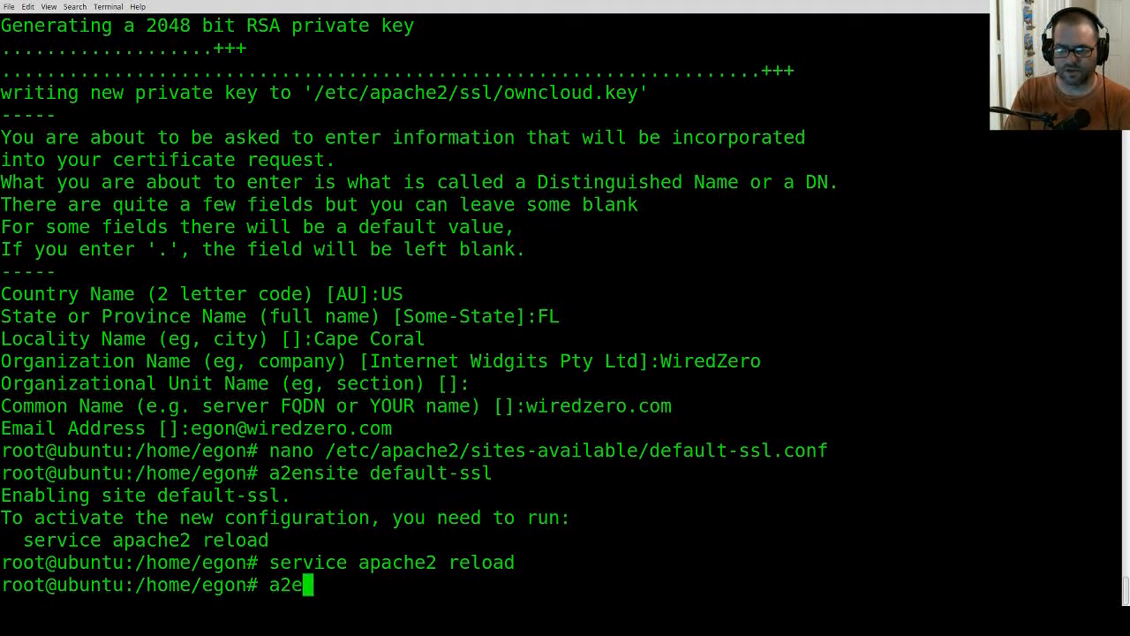
{"action": "type", "text": "nmod"}
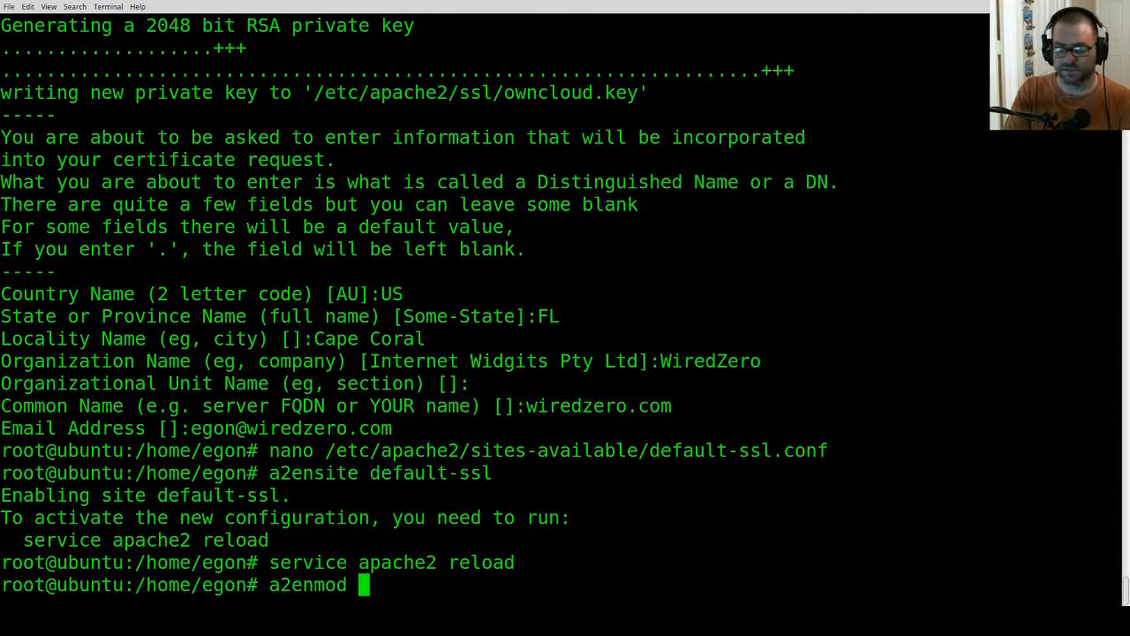
{"action": "type", "text": "ssl"}
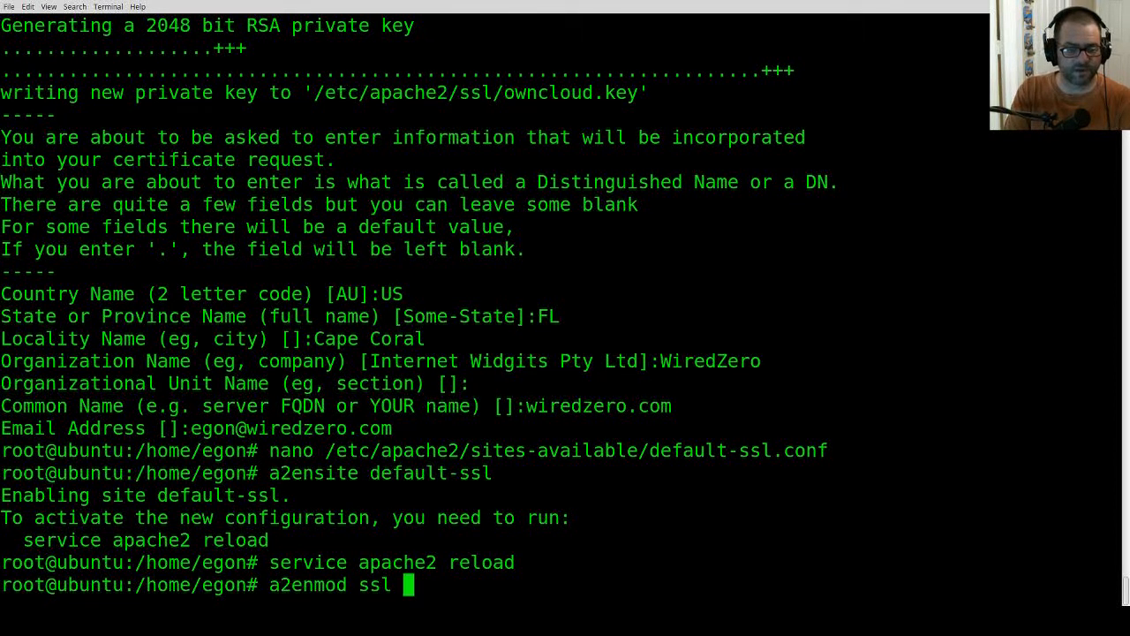
{"action": "type", "text": "reload"}
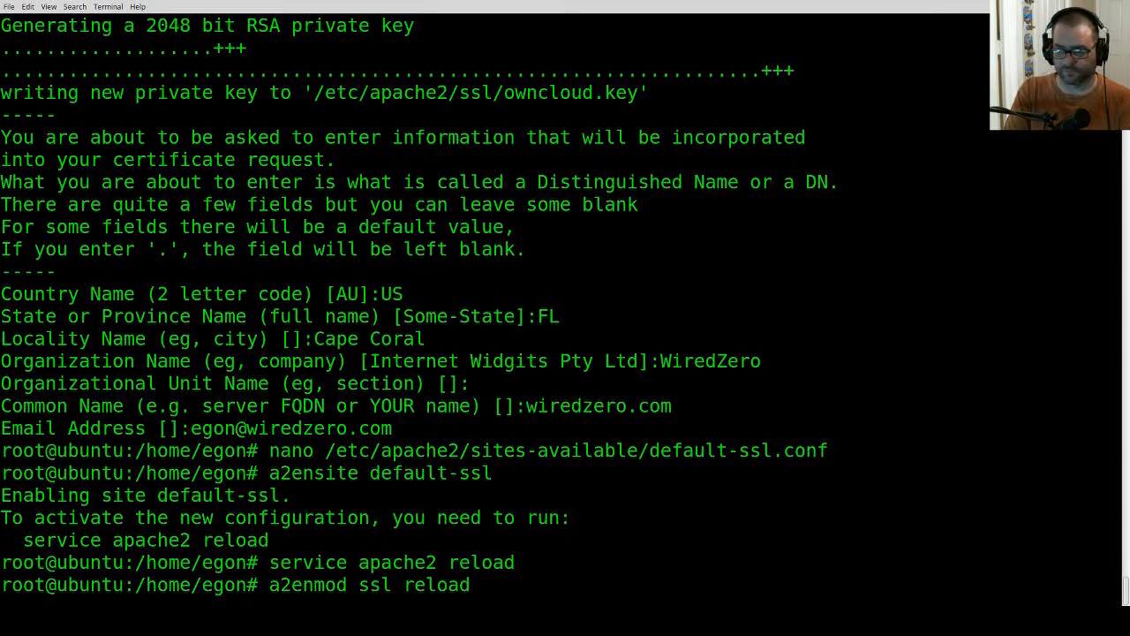
{"action": "key", "text": "BackSpace"}
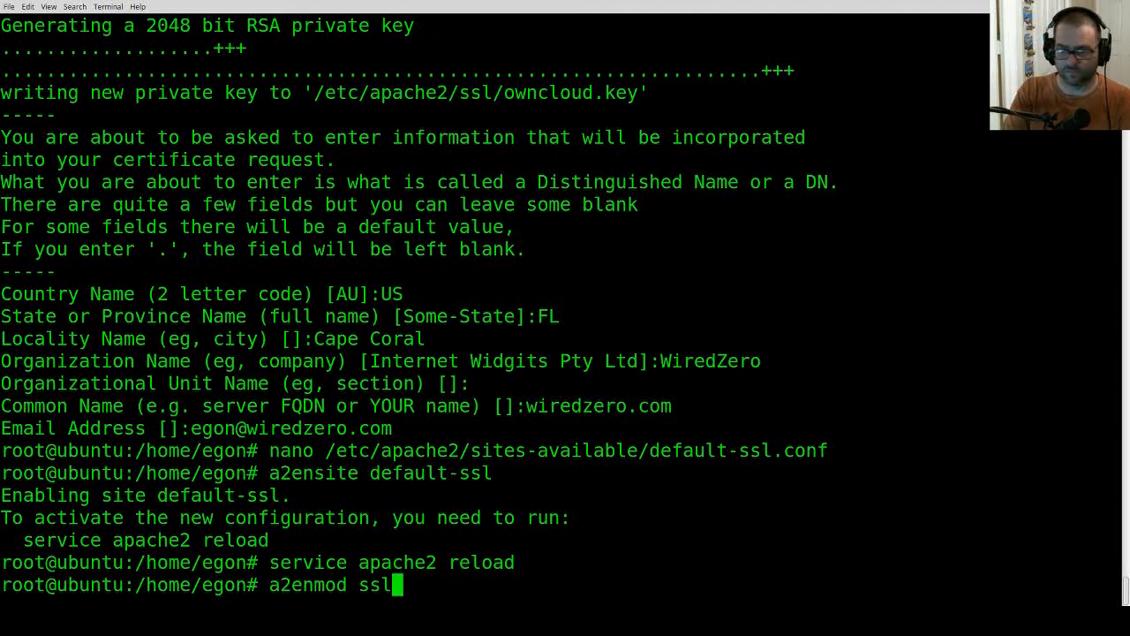
{"action": "key", "text": "Return"}
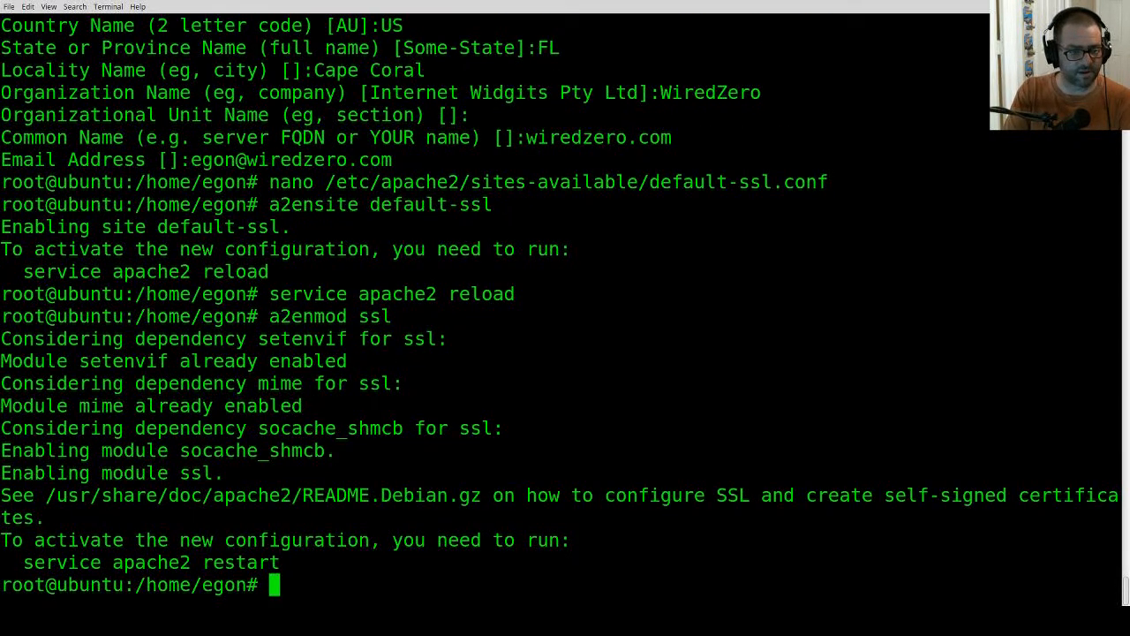
{"action": "type", "text": "ser"}
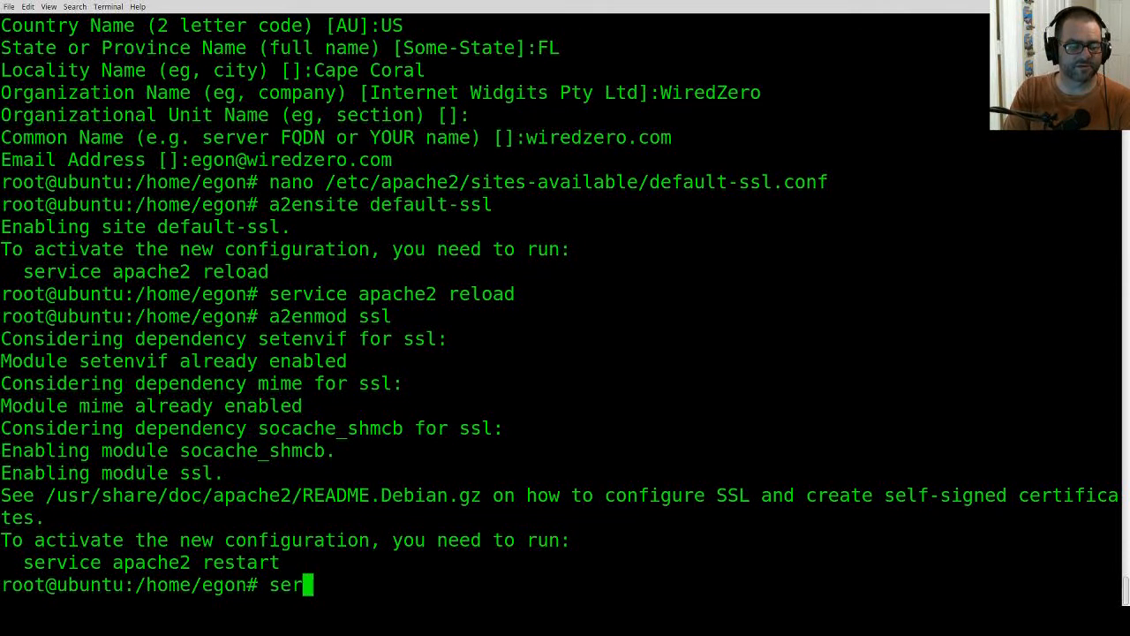
{"action": "type", "text": "vice apache2 restart"}
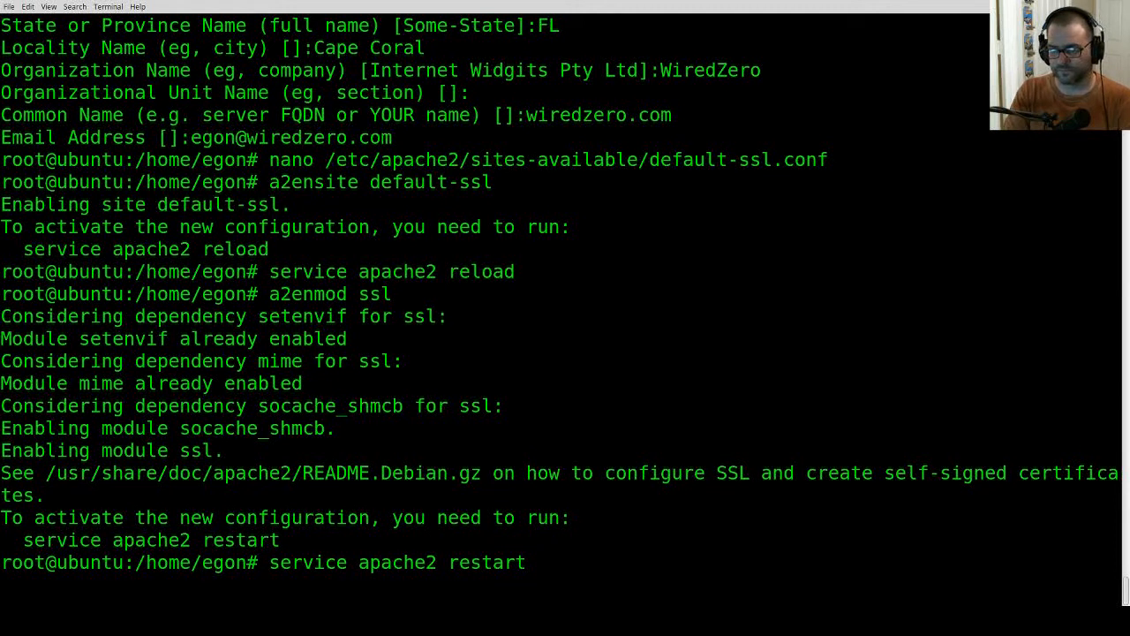
{"action": "key", "text": "Return"}
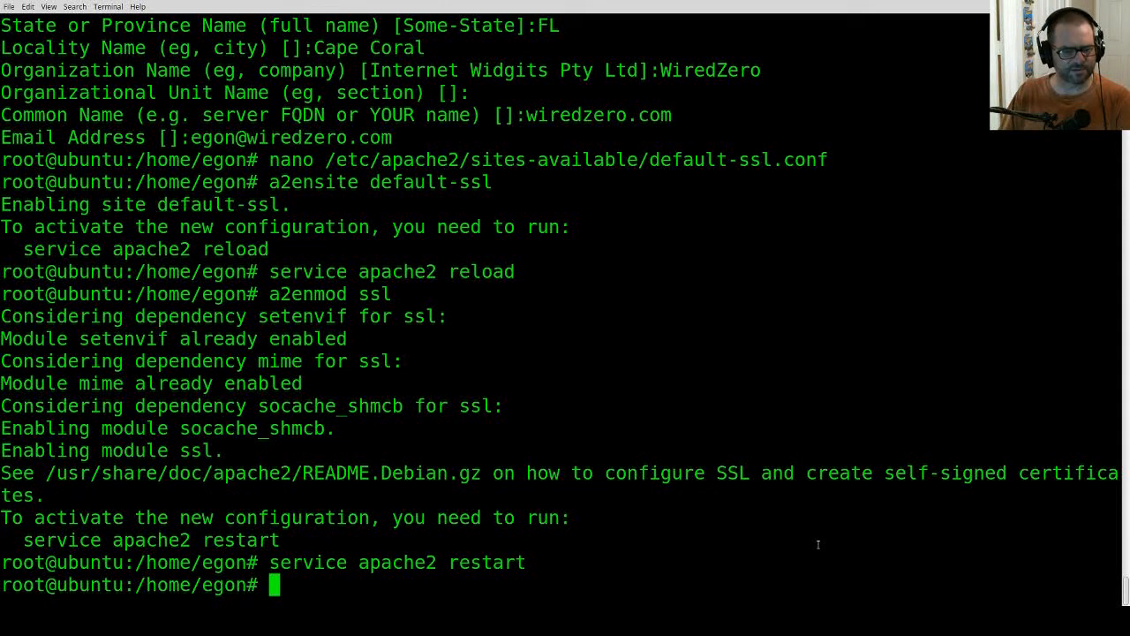
{"action": "type", "text": "nano /etc/apache2/sites-available/000-default.conf"}
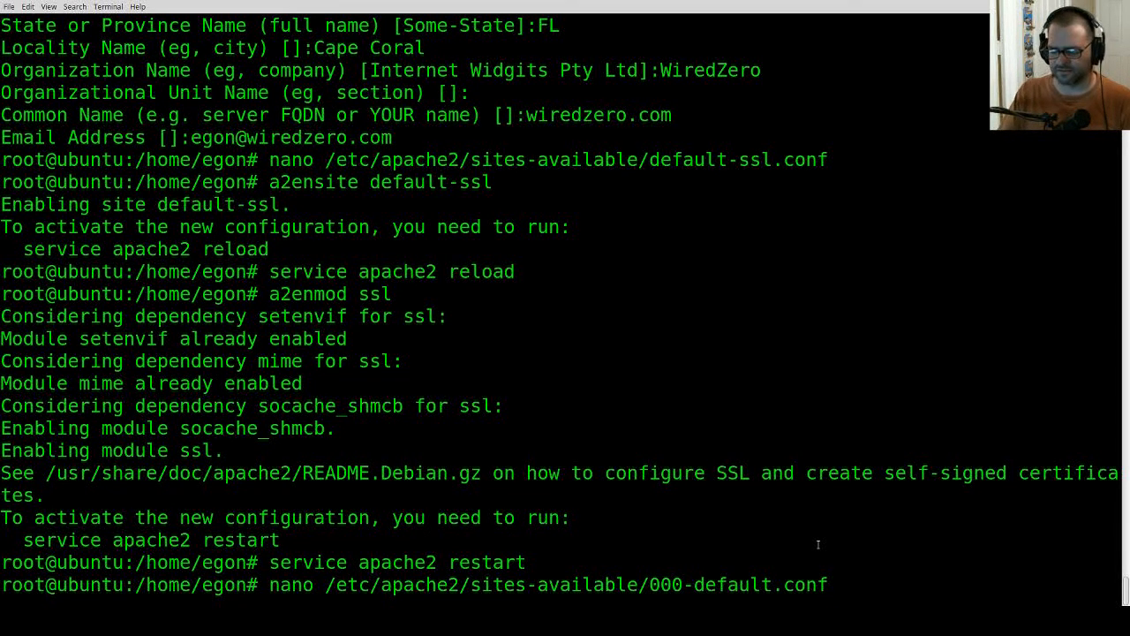
{"action": "key", "text": "Return"}
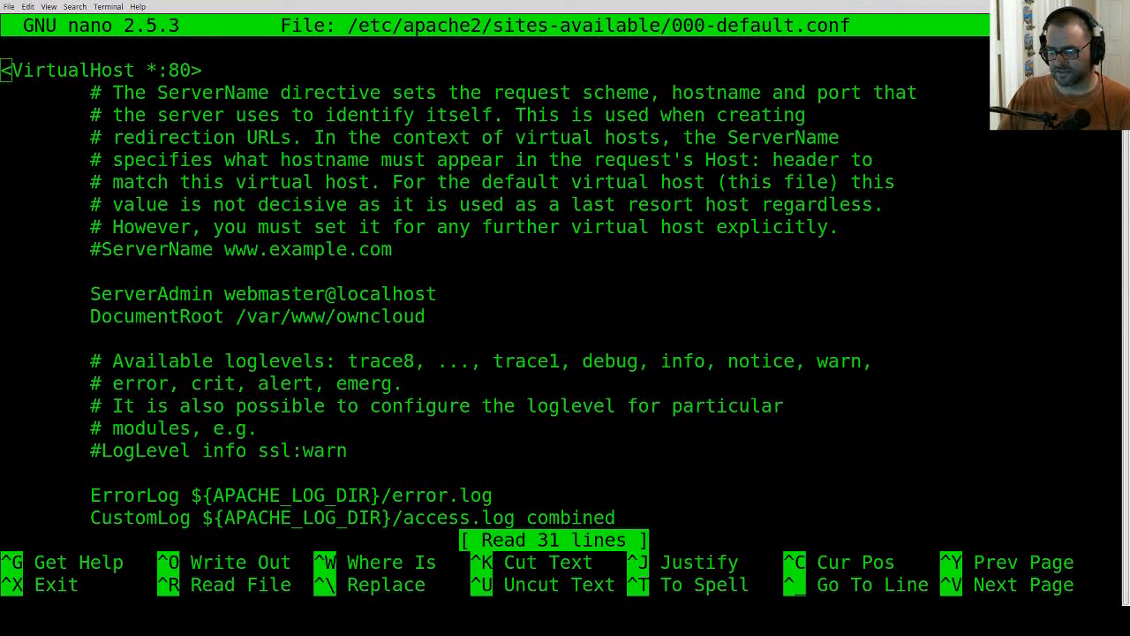
{"action": "mouse_move", "coordinate": [531, 451]}
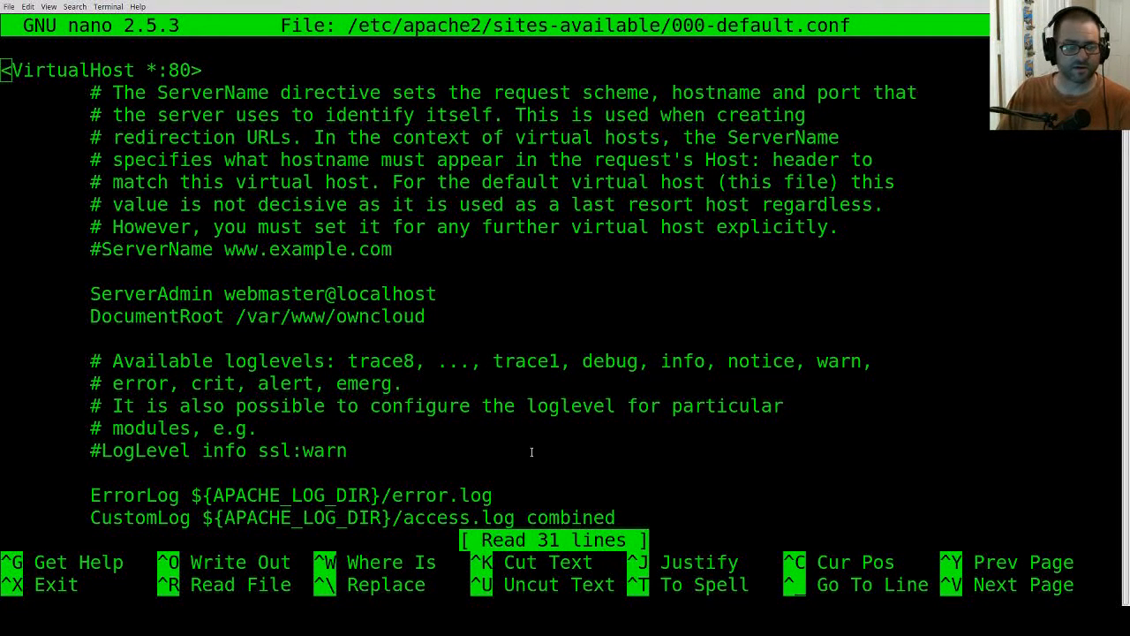
{"action": "mouse_move", "coordinate": [941, 316]}
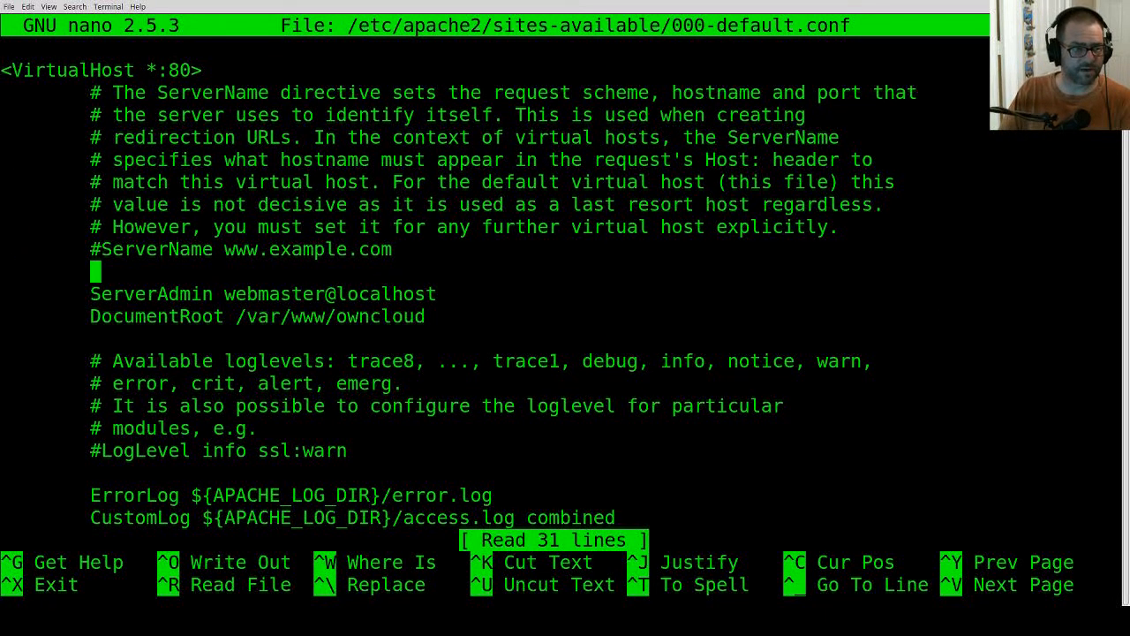
{"action": "type", "text": "redirect \"/\" https://10.0.0.142/"}
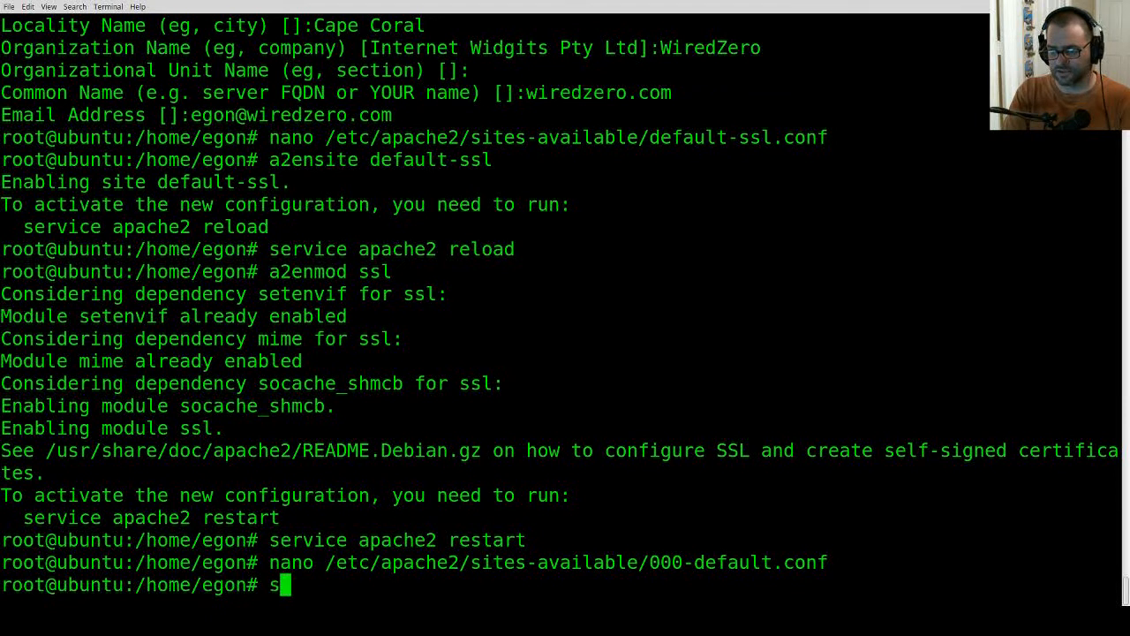
Begin a service apache2 command at the root prompt
{"action": "type", "text": "ervice"}
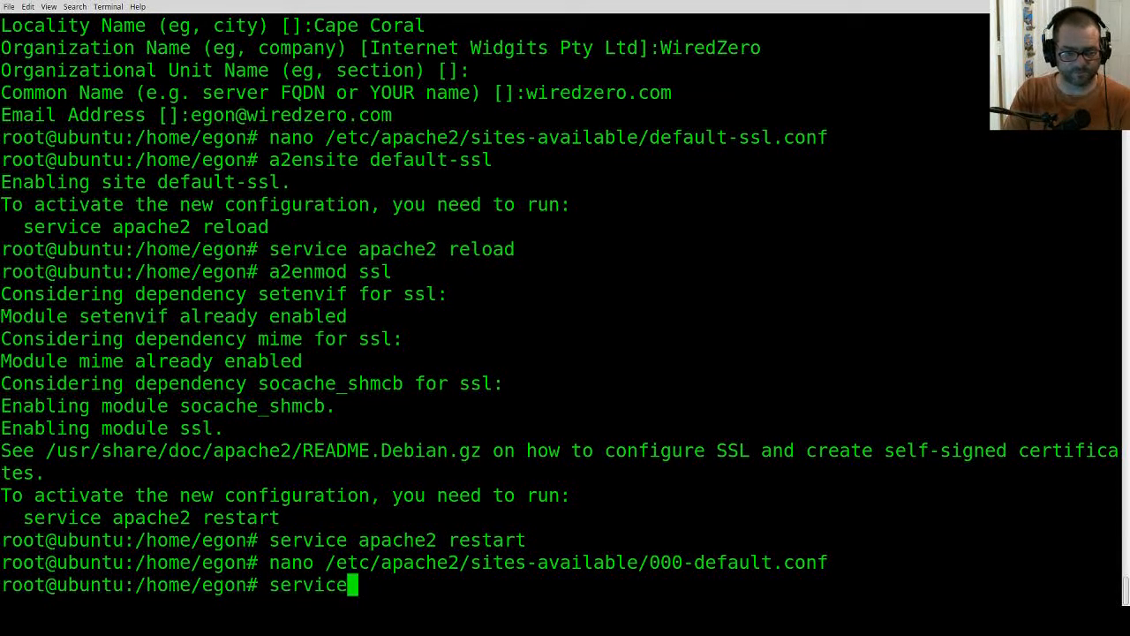
{"action": "type", "text": "apache"}
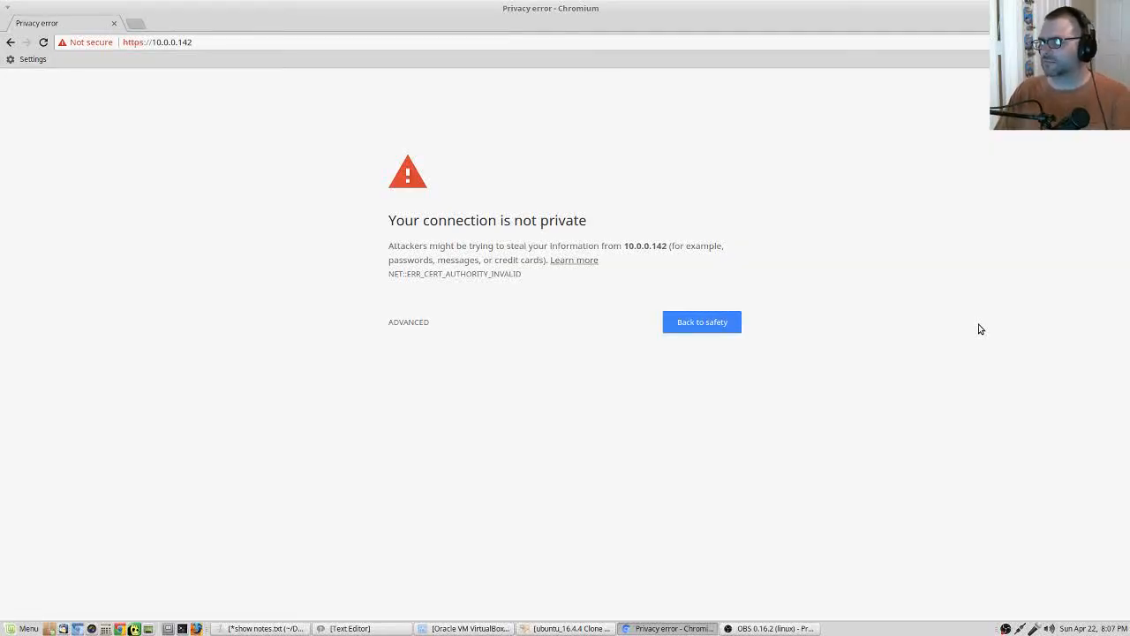
{"action": "mouse_move", "coordinate": [518, 203]}
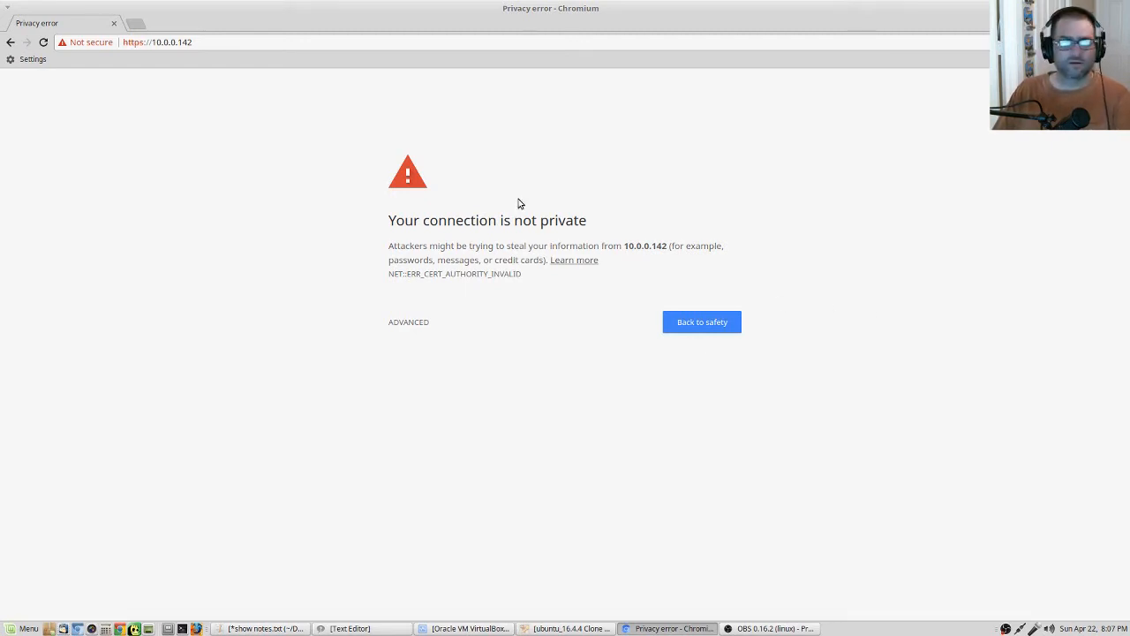
{"action": "mouse_move", "coordinate": [426, 177]}
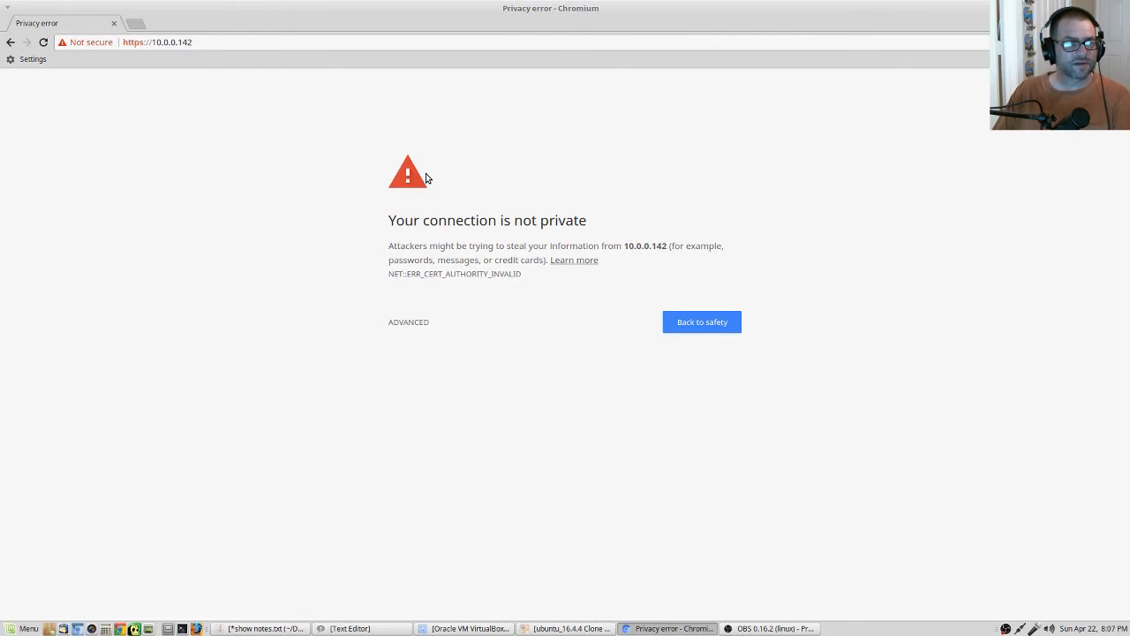
{"action": "mouse_move", "coordinate": [573, 156]}
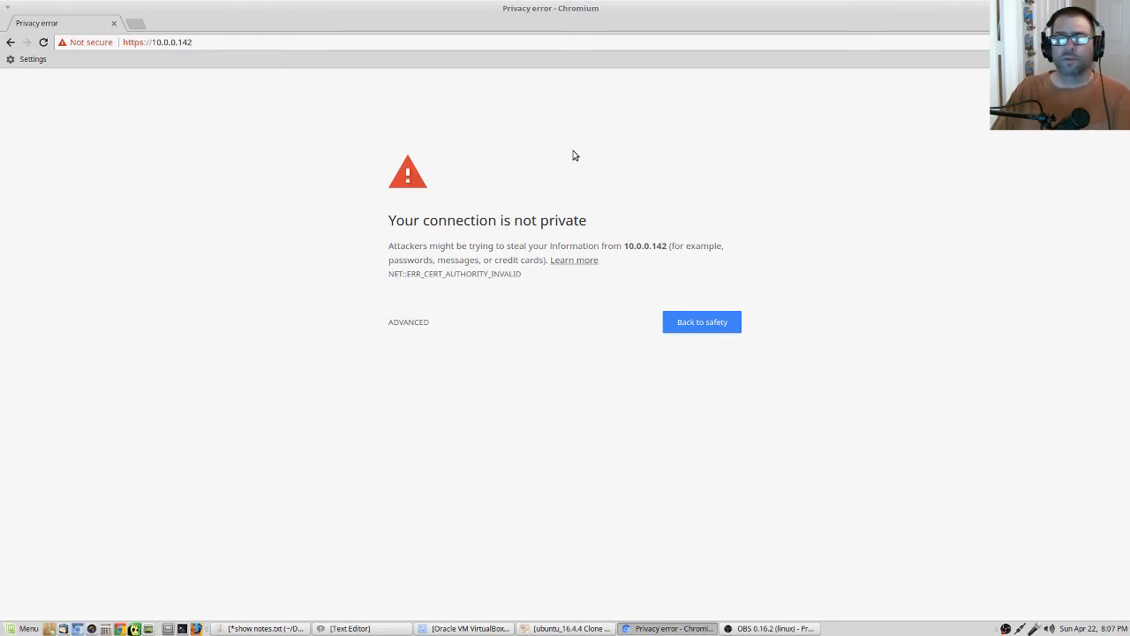
{"action": "mouse_move", "coordinate": [568, 209]}
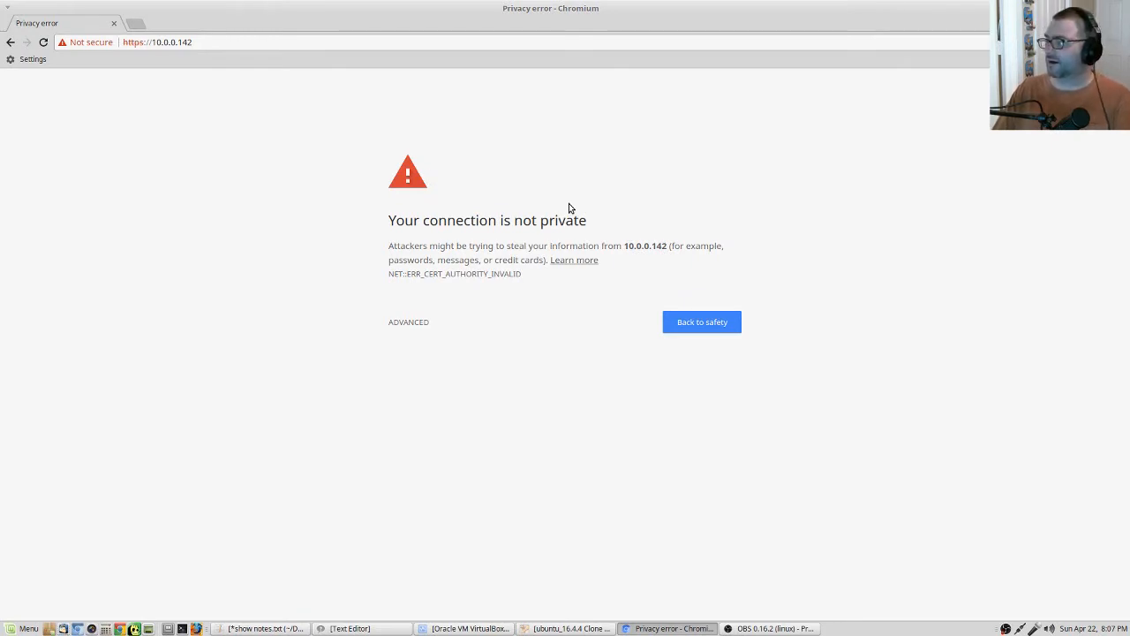
{"action": "mouse_move", "coordinate": [648, 260]}
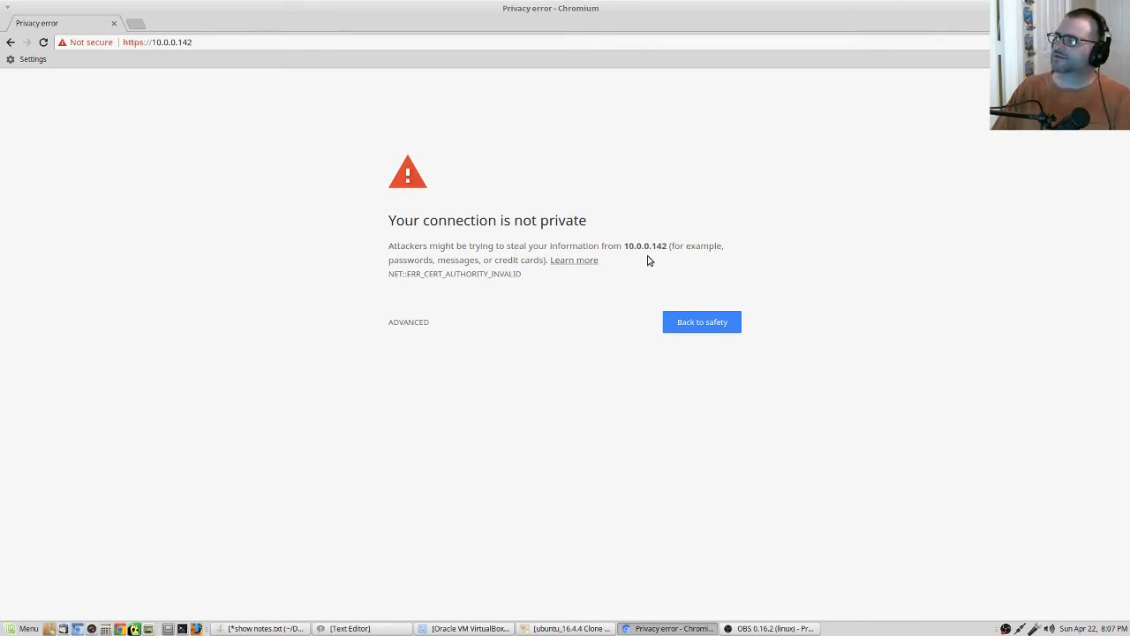
{"action": "mouse_move", "coordinate": [696, 265]}
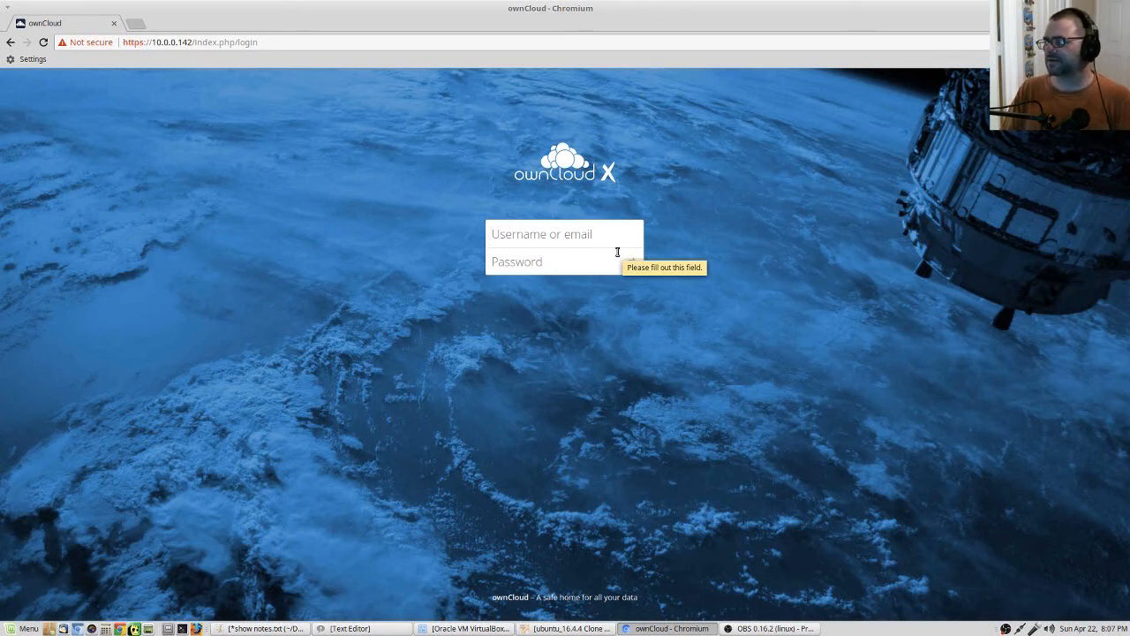
Focus the Username field on the ownCloud login page served over https
{"action": "left_click", "coordinate": [564, 234]}
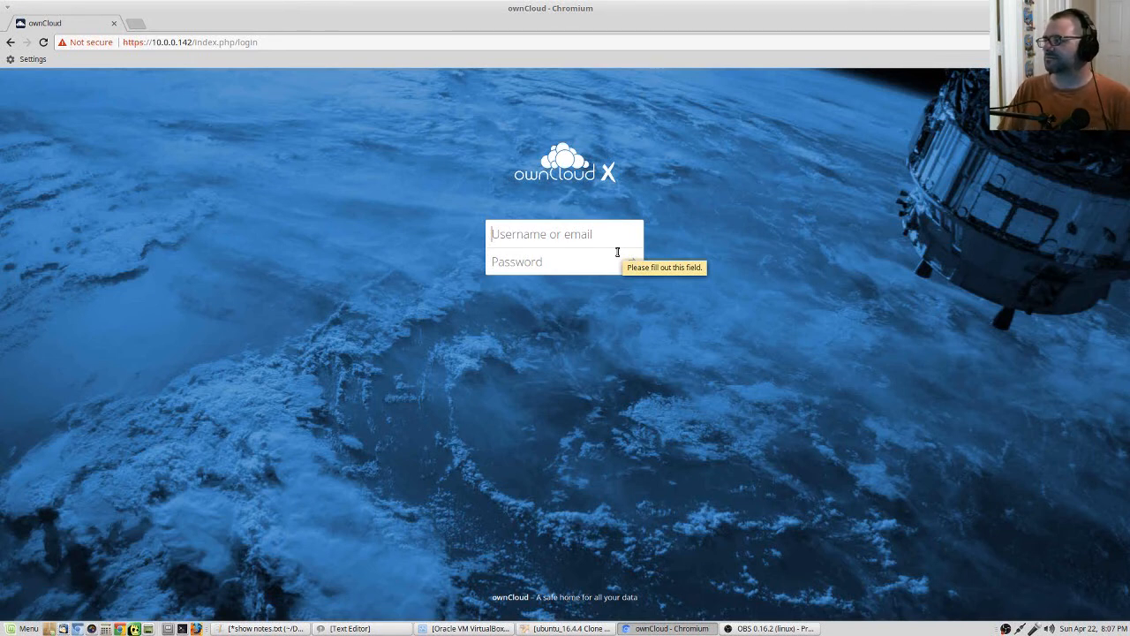